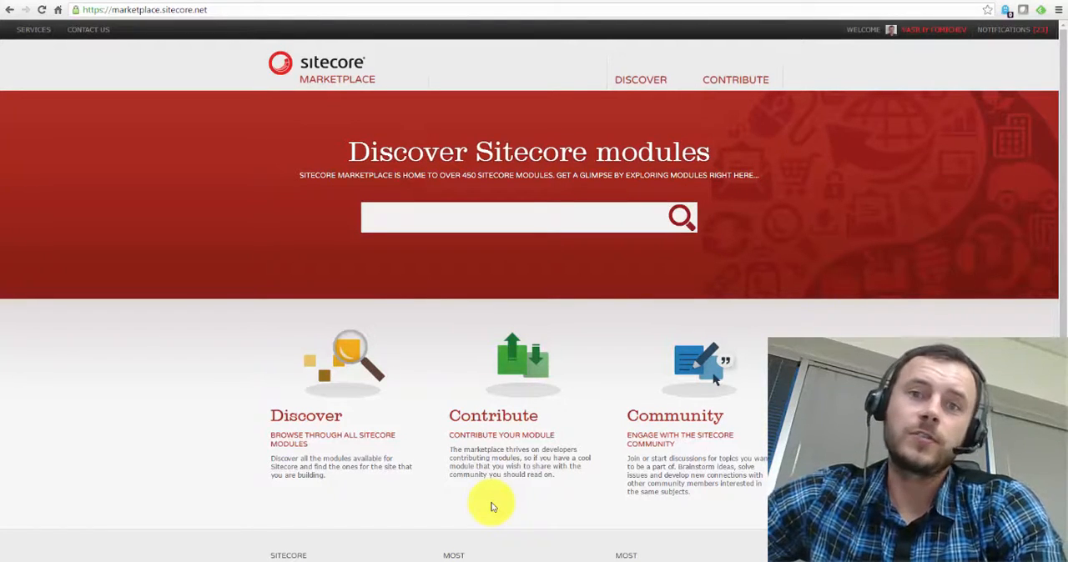
mouse_move(499, 502)
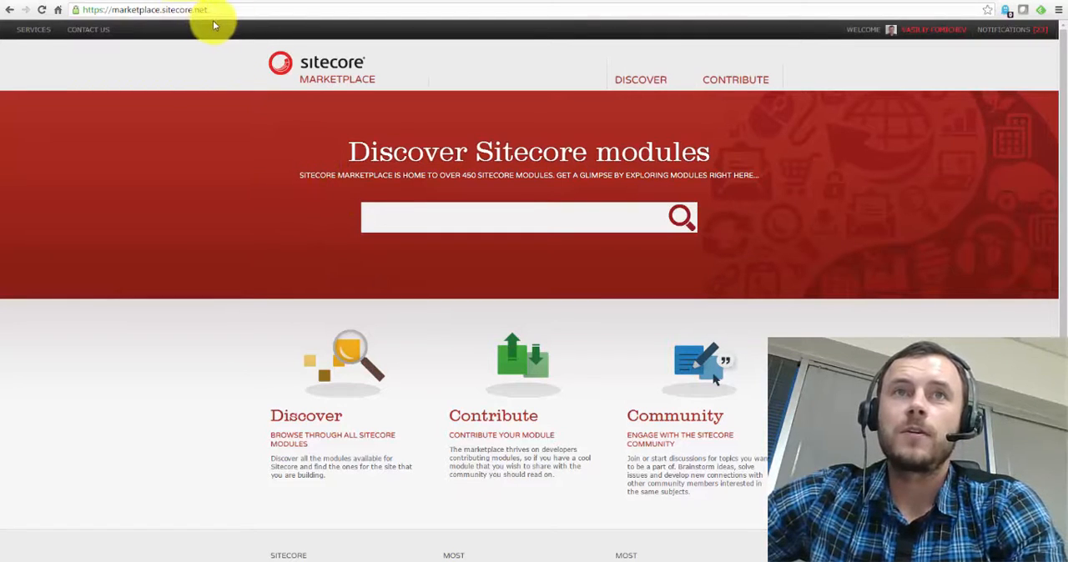
mouse_move(262, 254)
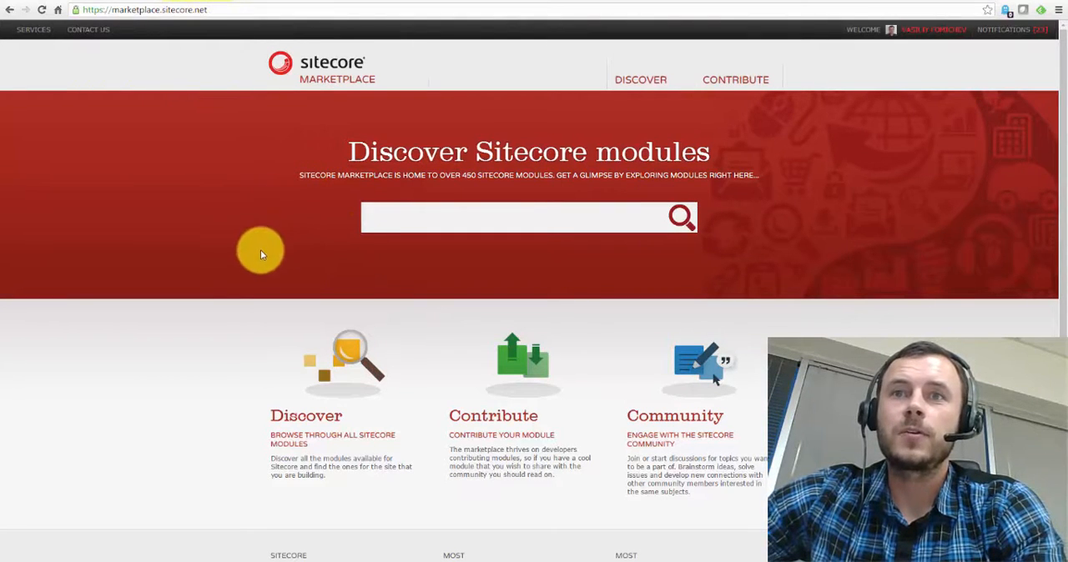
- Scroll to Sitecore Instance Manager under Most Recommended and bring up its download options
scroll(down, 3)
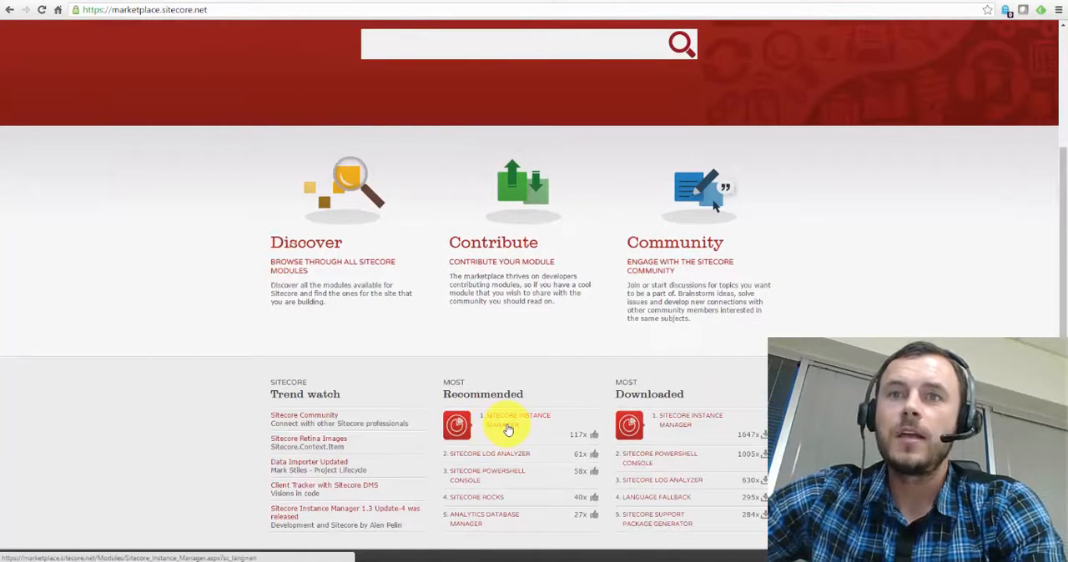
mouse_move(511, 431)
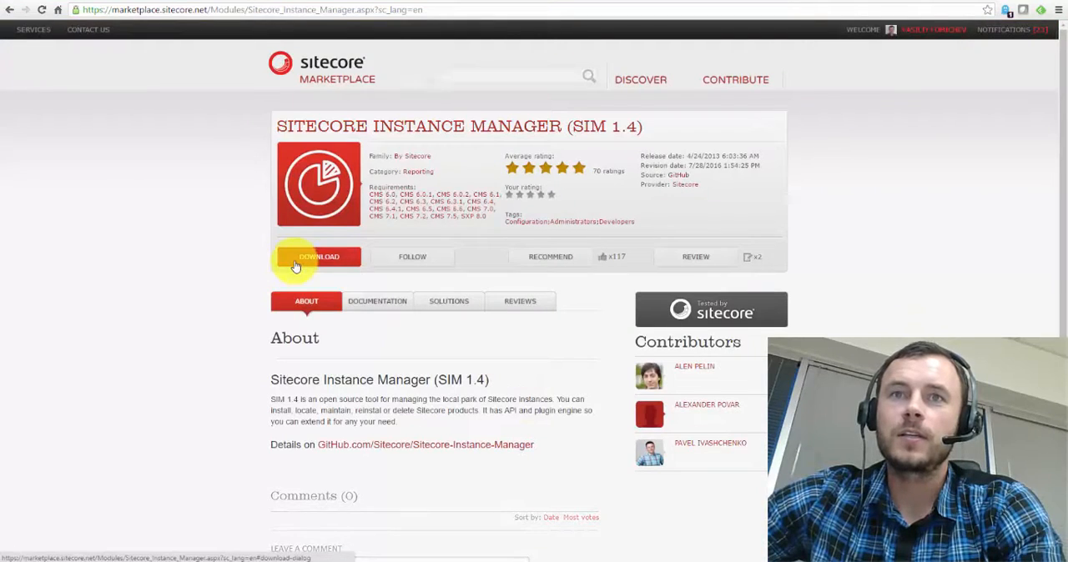
click(319, 257)
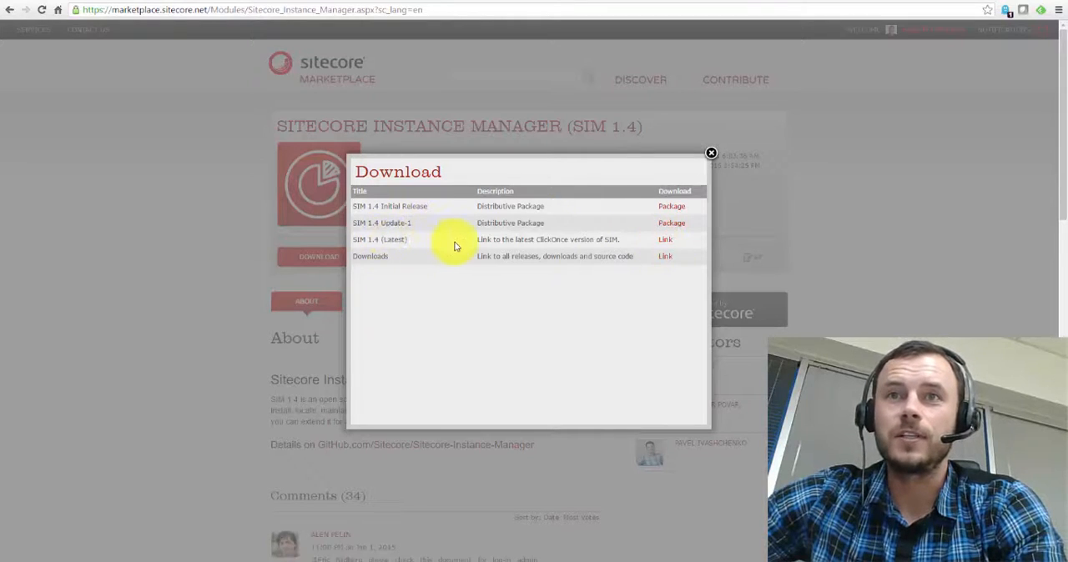
- Follow the 'SIM 1.4 (Latest)' link to the ClickOnce install page on dl.sitecore.net
click(664, 241)
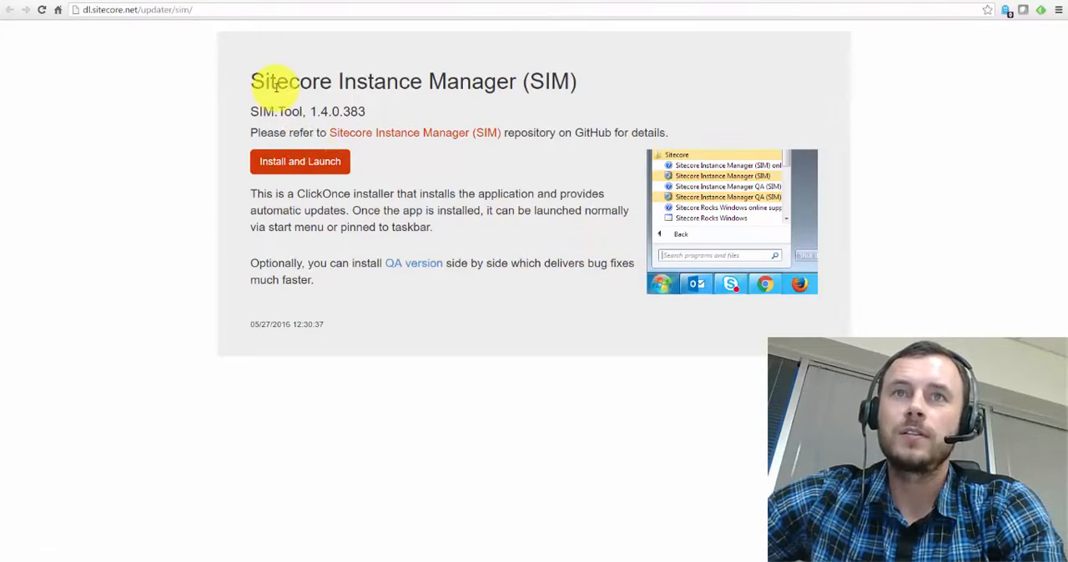
mouse_move(170, 75)
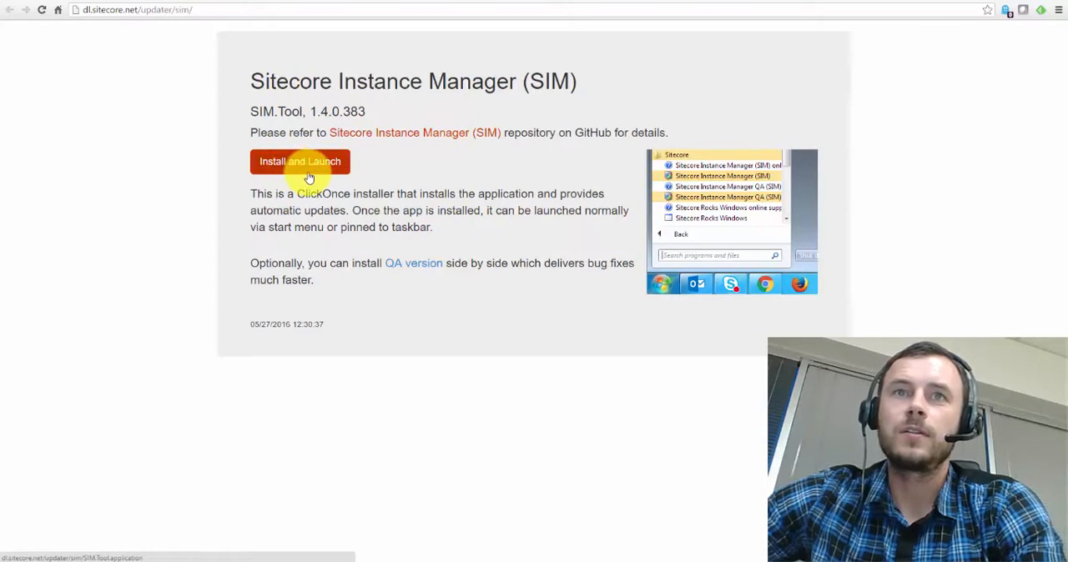
mouse_move(514, 407)
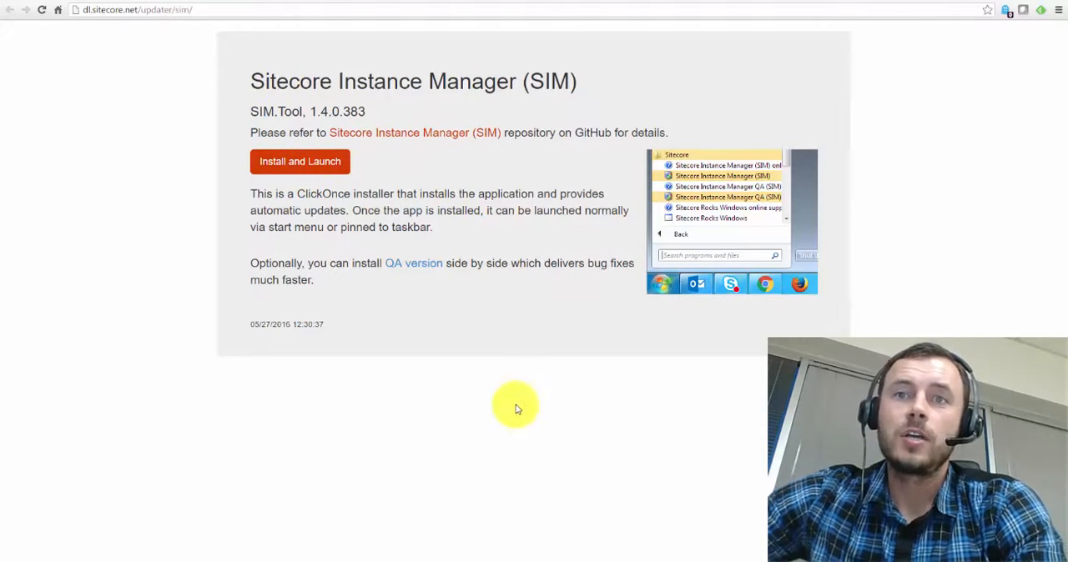
mouse_move(514, 411)
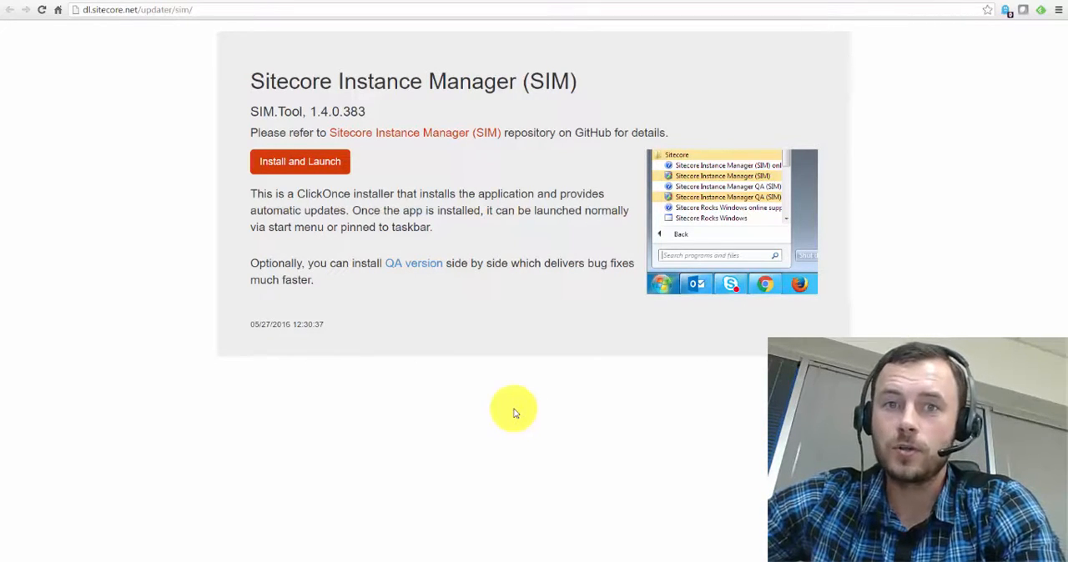
mouse_move(516, 411)
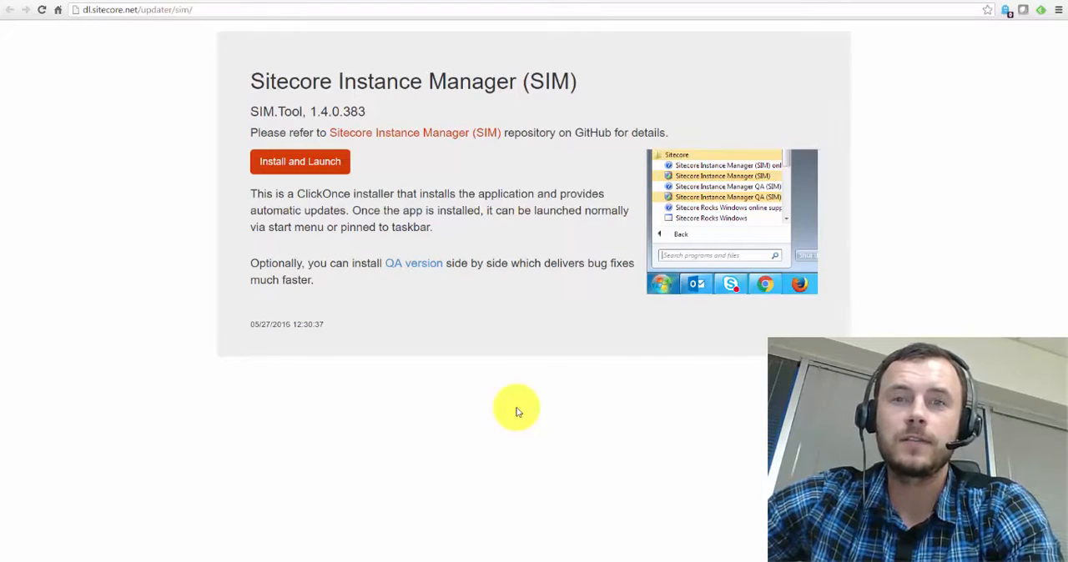
mouse_move(497, 491)
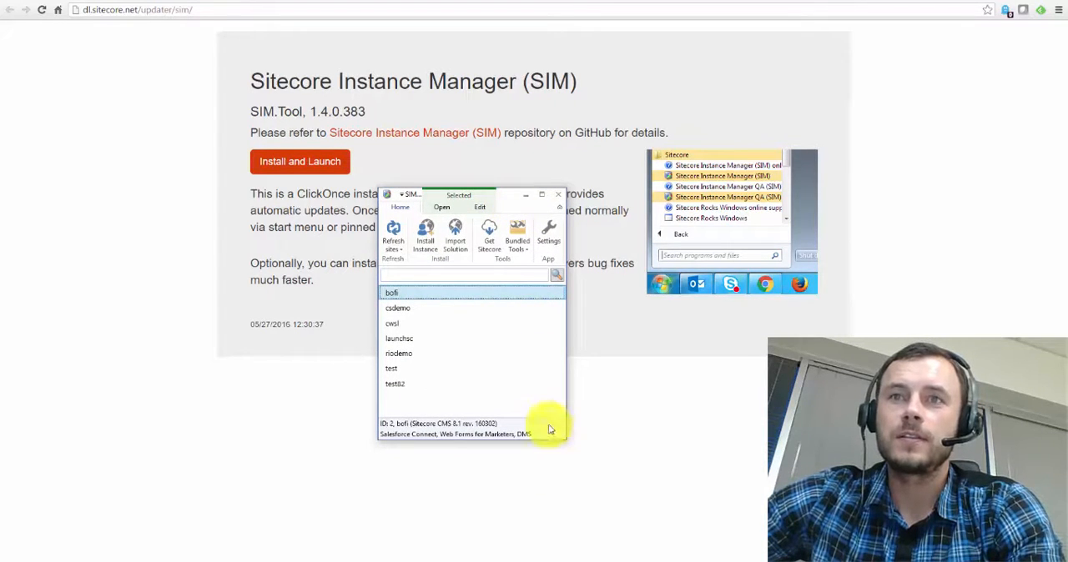
mouse_move(564, 444)
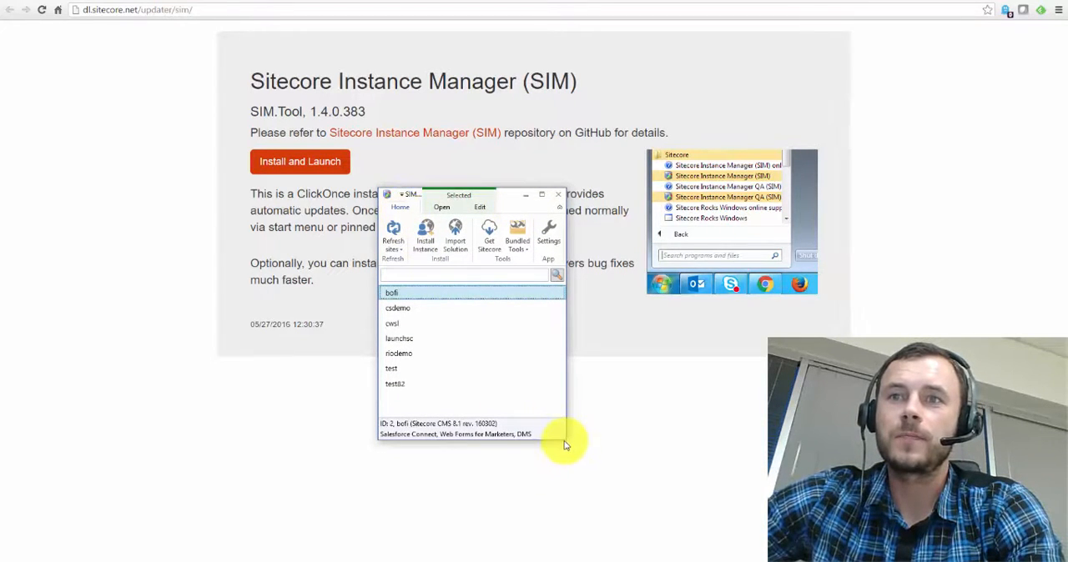
click(440, 207)
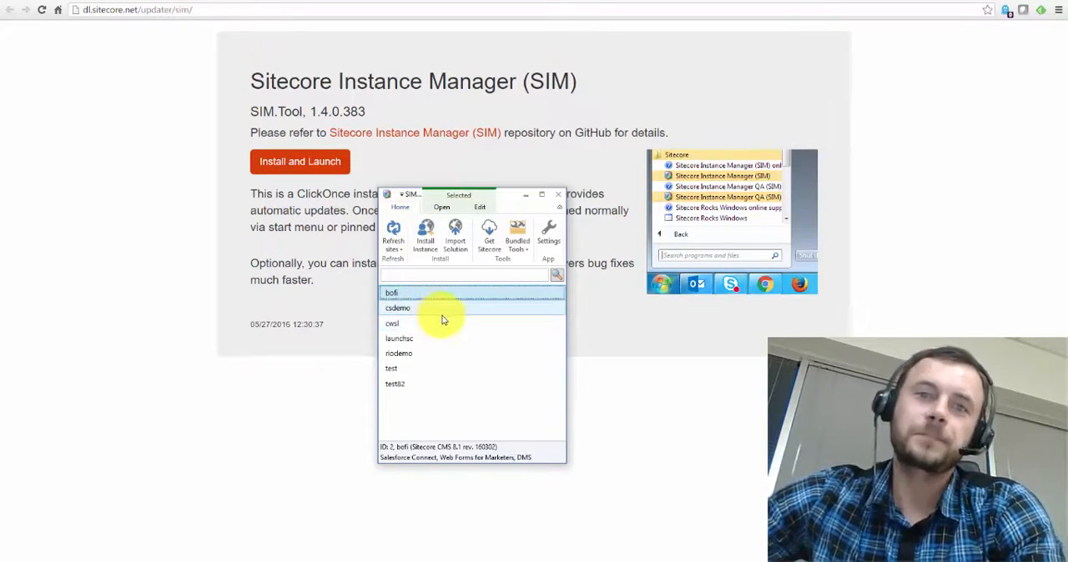
mouse_move(423, 310)
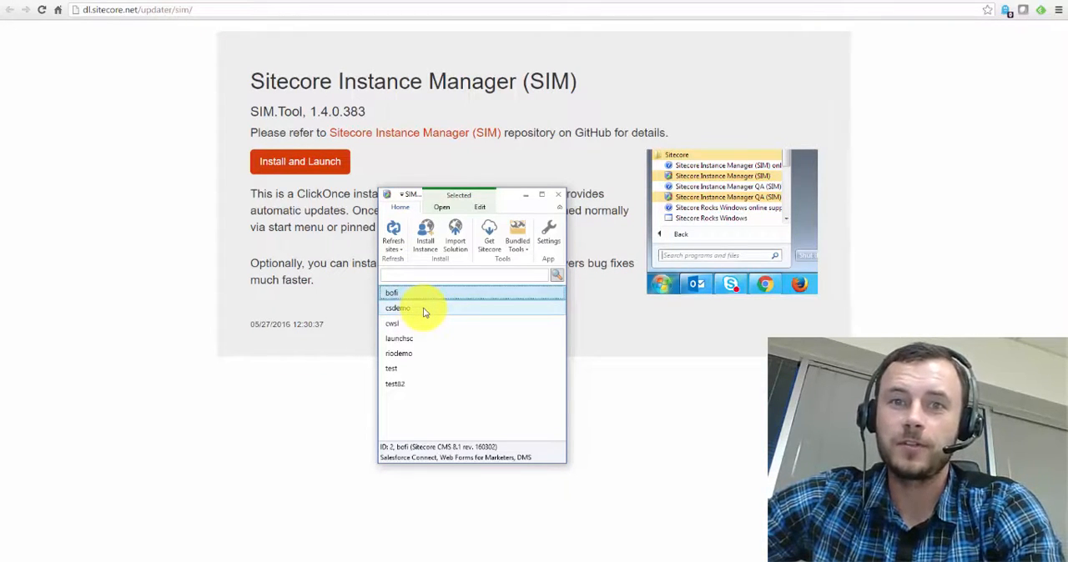
mouse_move(425, 312)
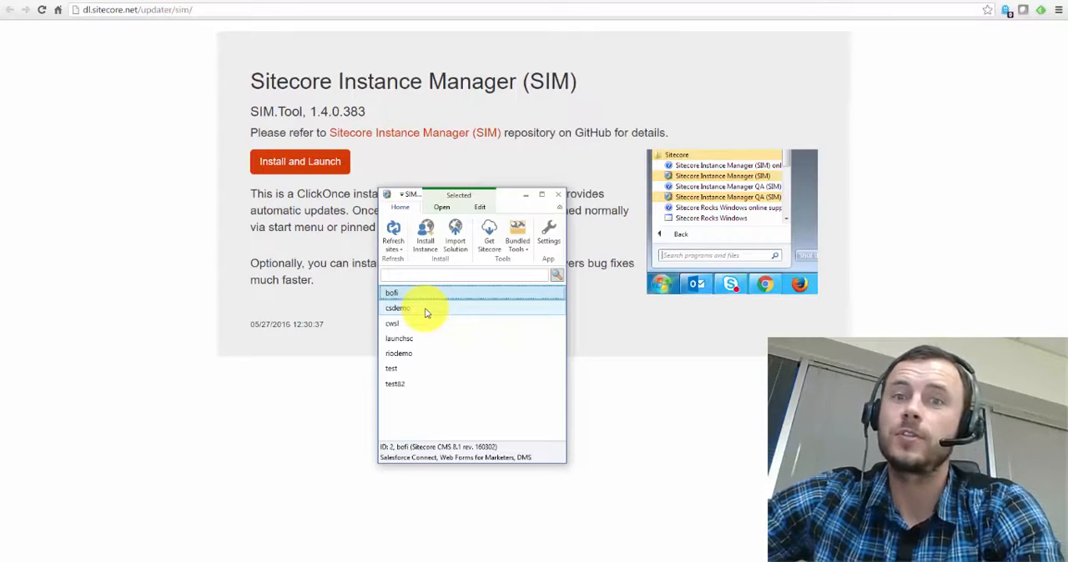
mouse_move(430, 312)
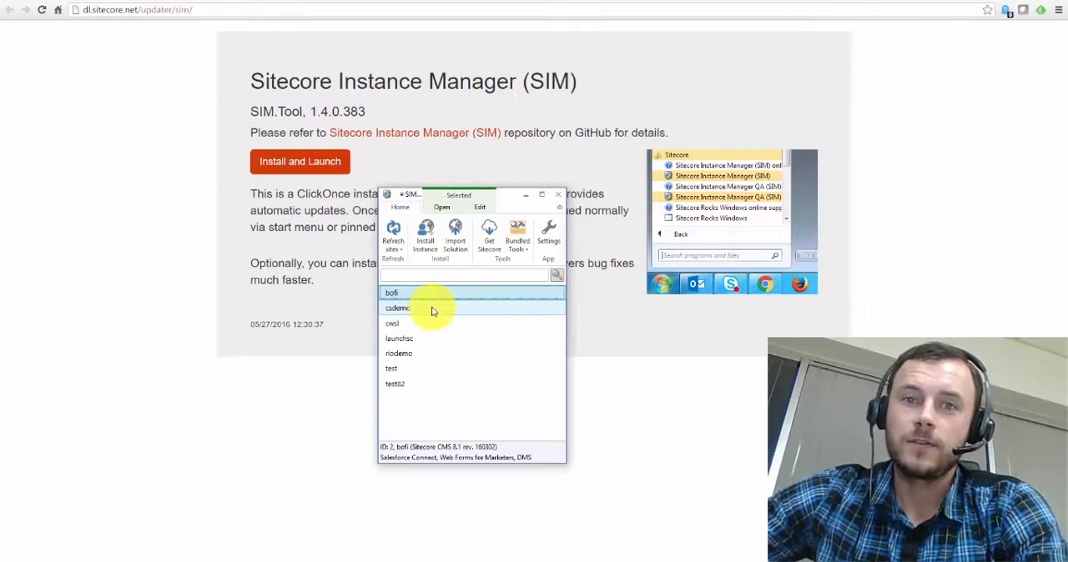
mouse_move(433, 317)
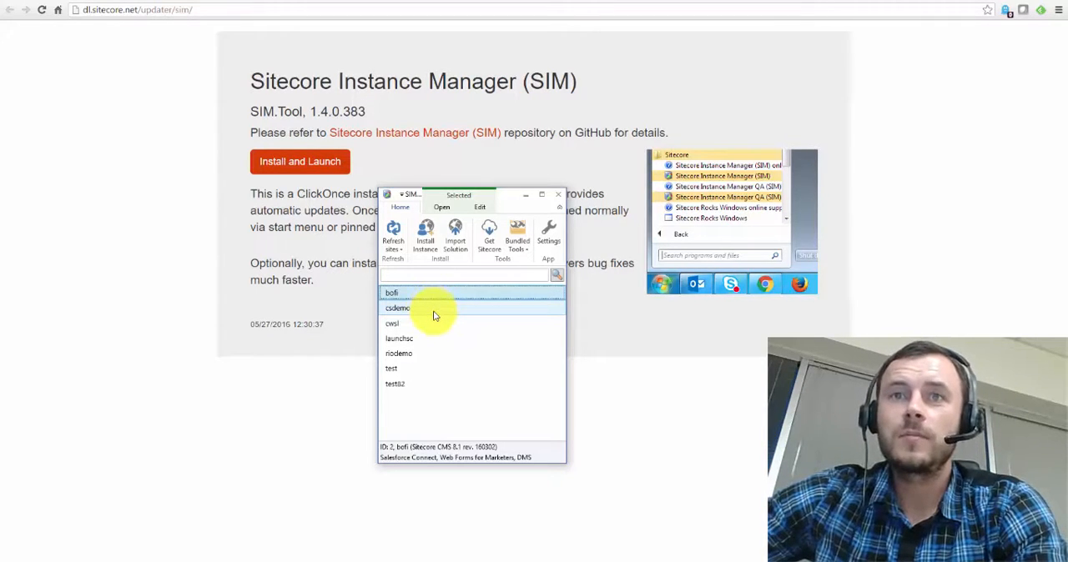
mouse_move(438, 315)
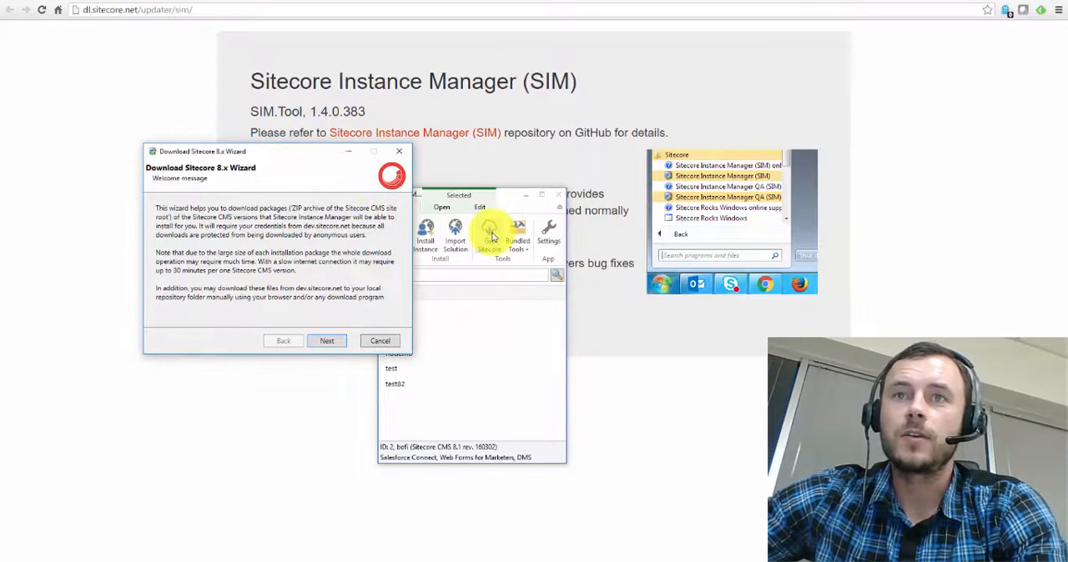
click(327, 340)
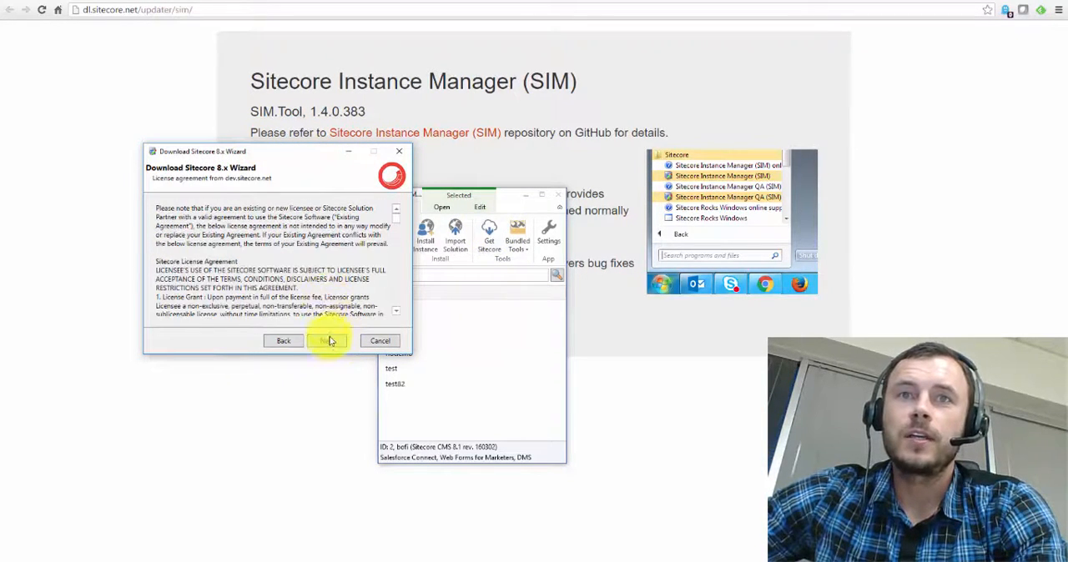
click(327, 341)
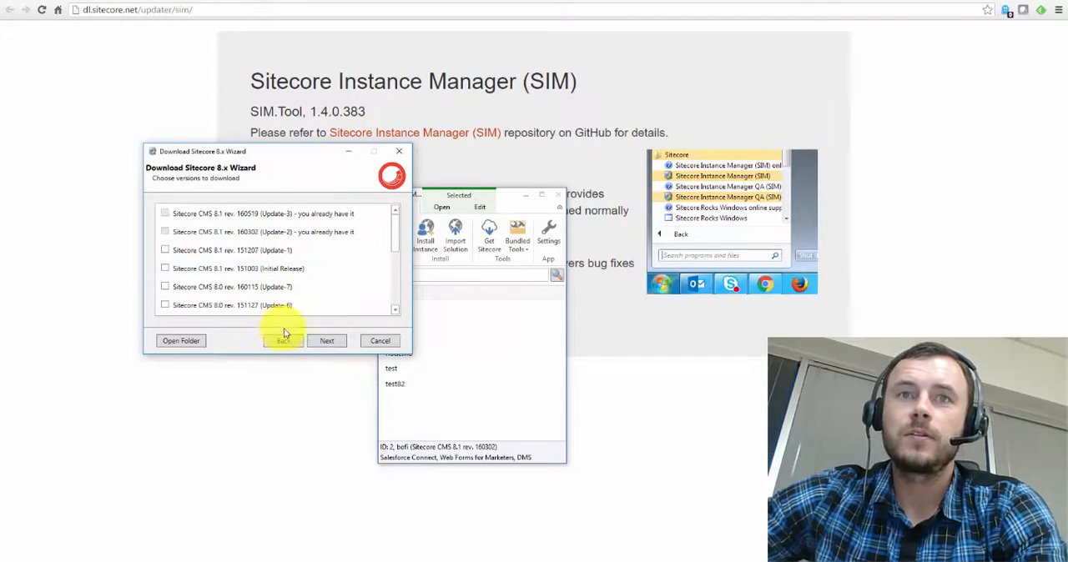
drag(201, 150, 340, 166)
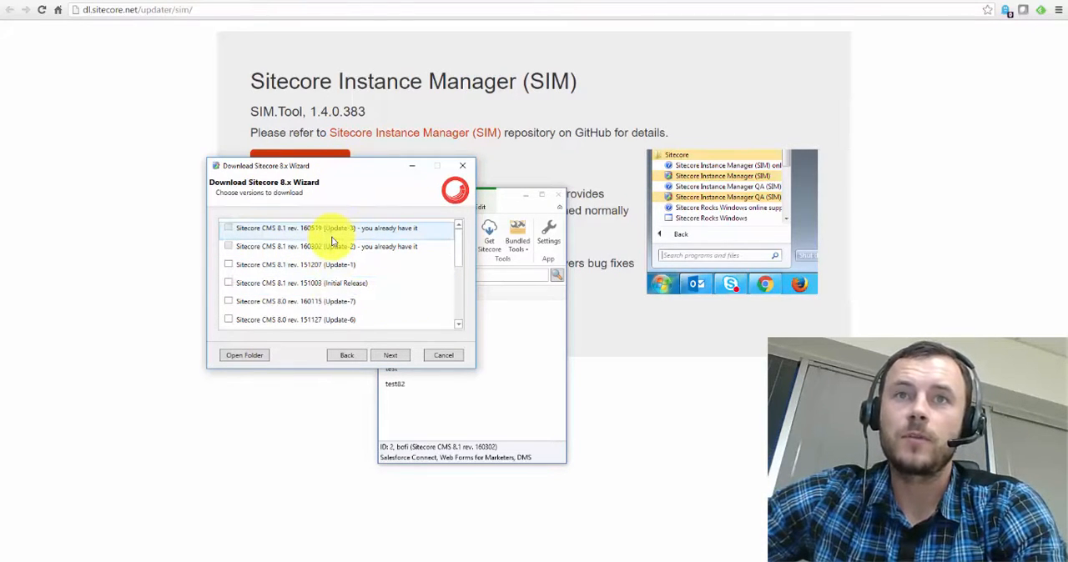
mouse_move(453, 259)
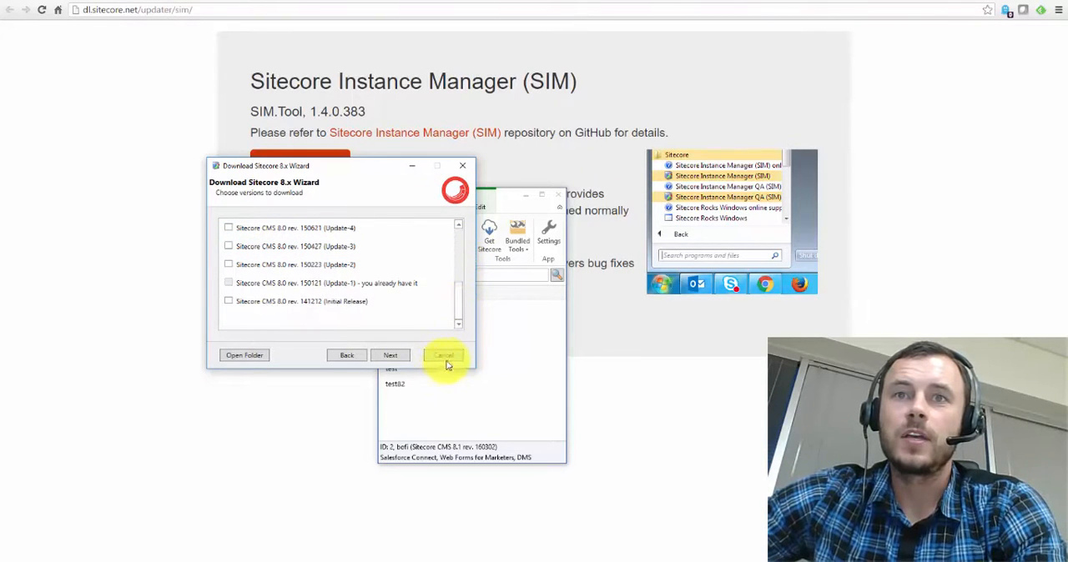
click(444, 354)
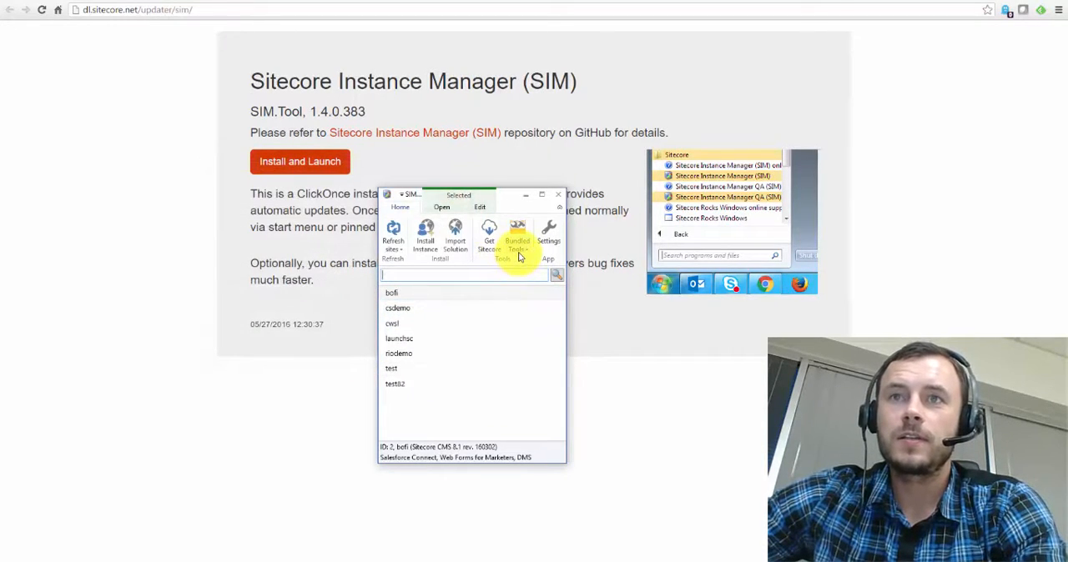
- Show the Bundled Tools list with SIM Logs, Hosts Editor and Log Analyzer
click(515, 233)
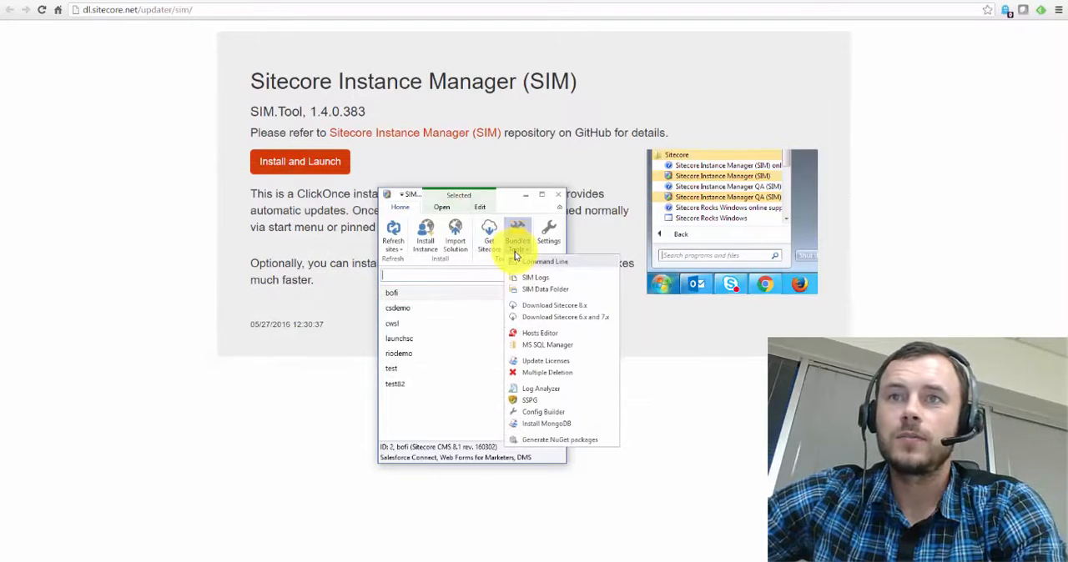
mouse_move(550, 305)
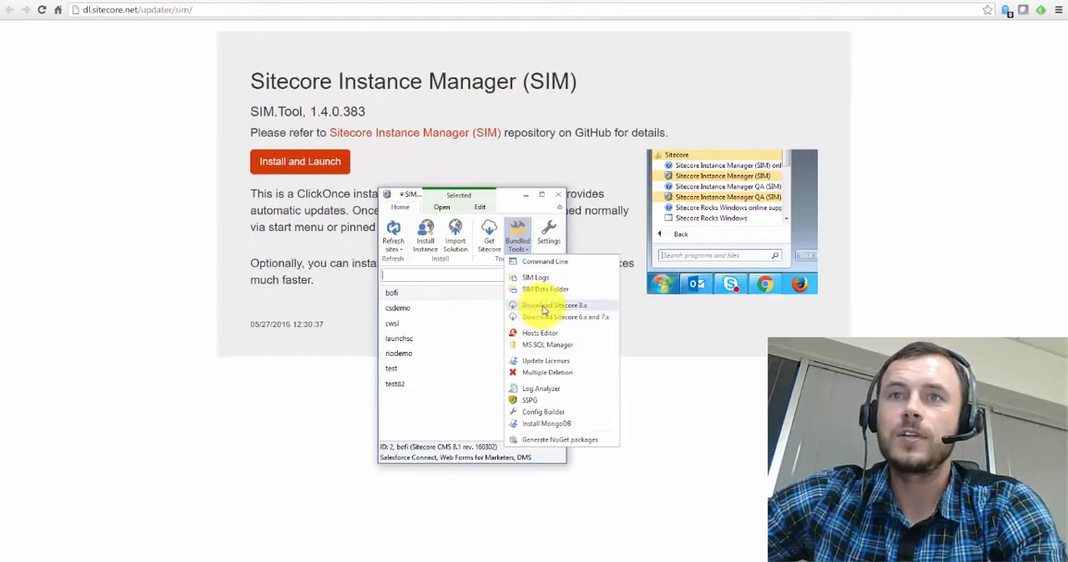
mouse_move(560, 324)
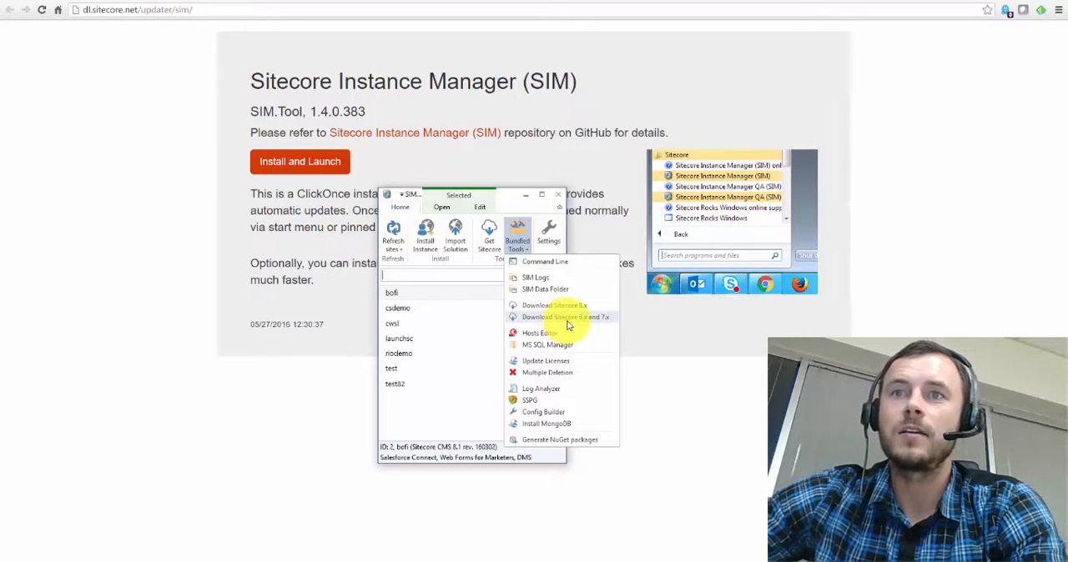
mouse_move(562, 317)
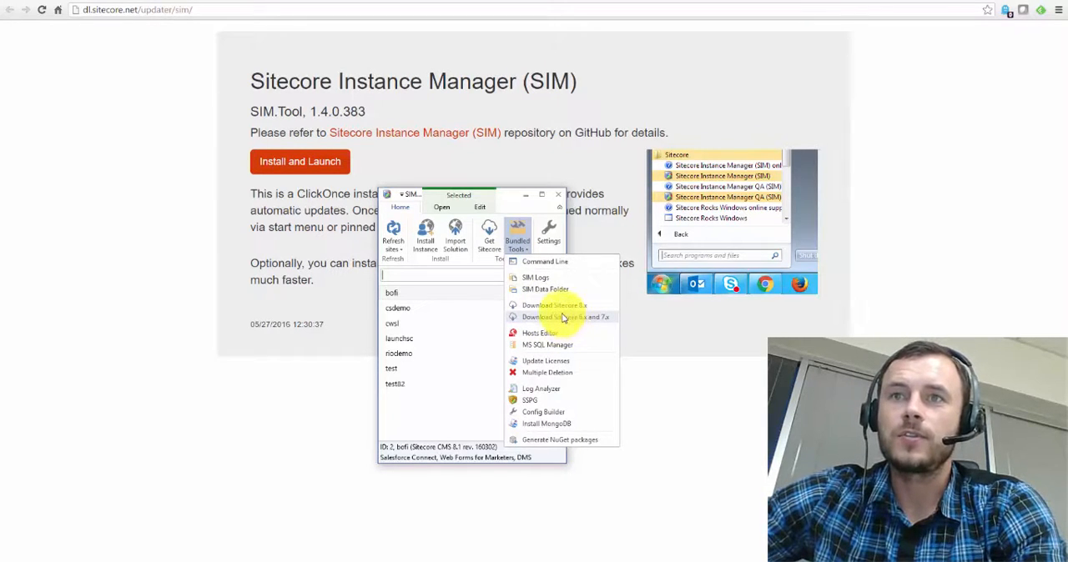
mouse_move(487, 320)
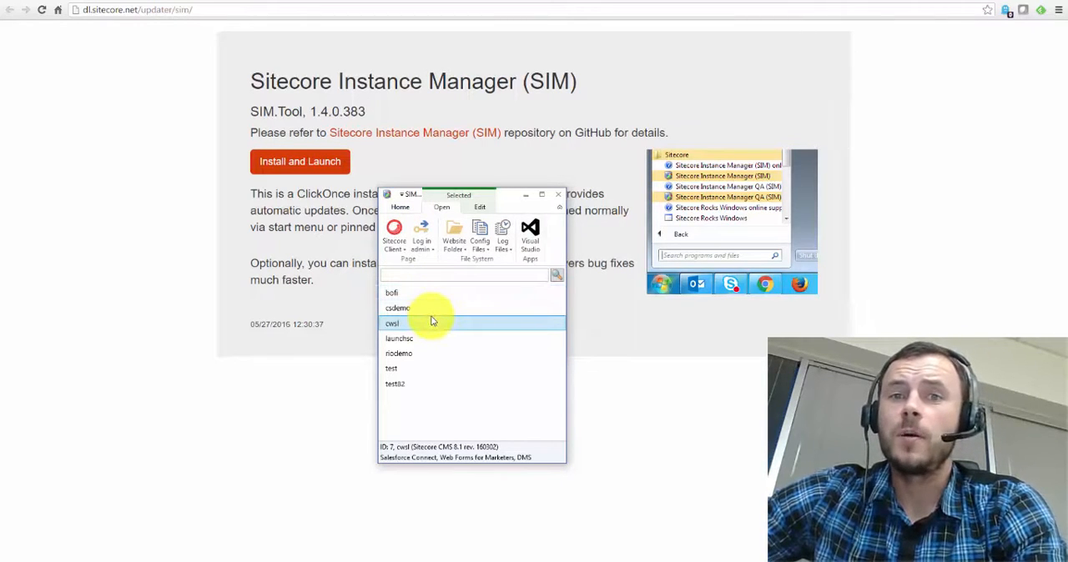
mouse_move(434, 320)
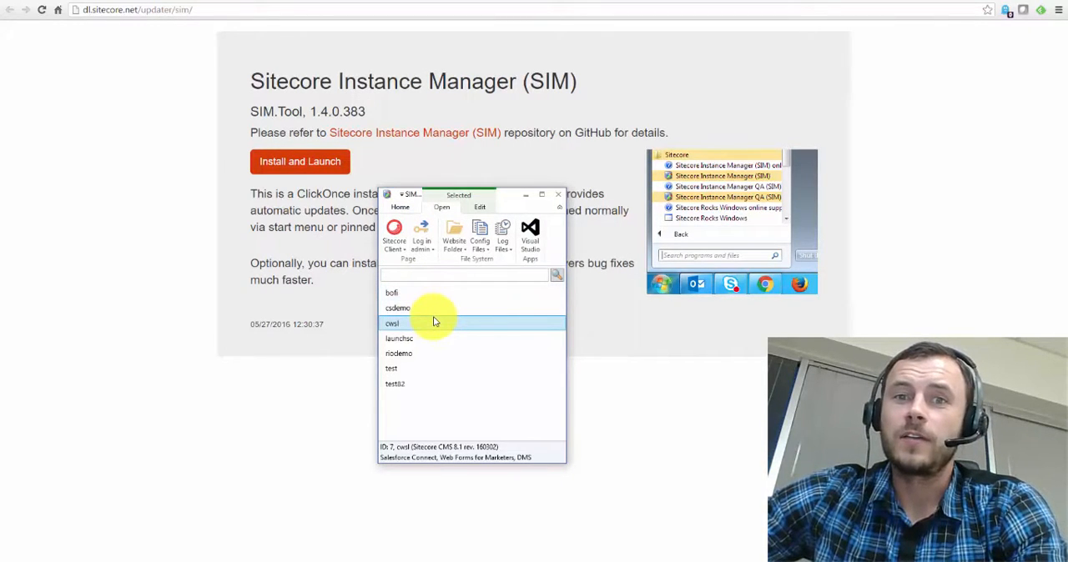
mouse_move(446, 312)
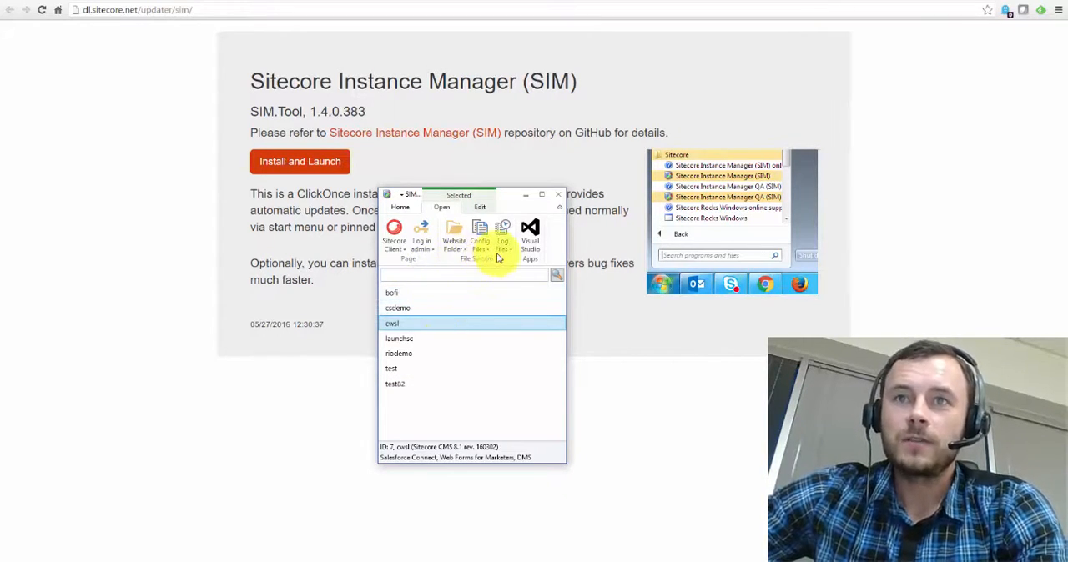
click(479, 234)
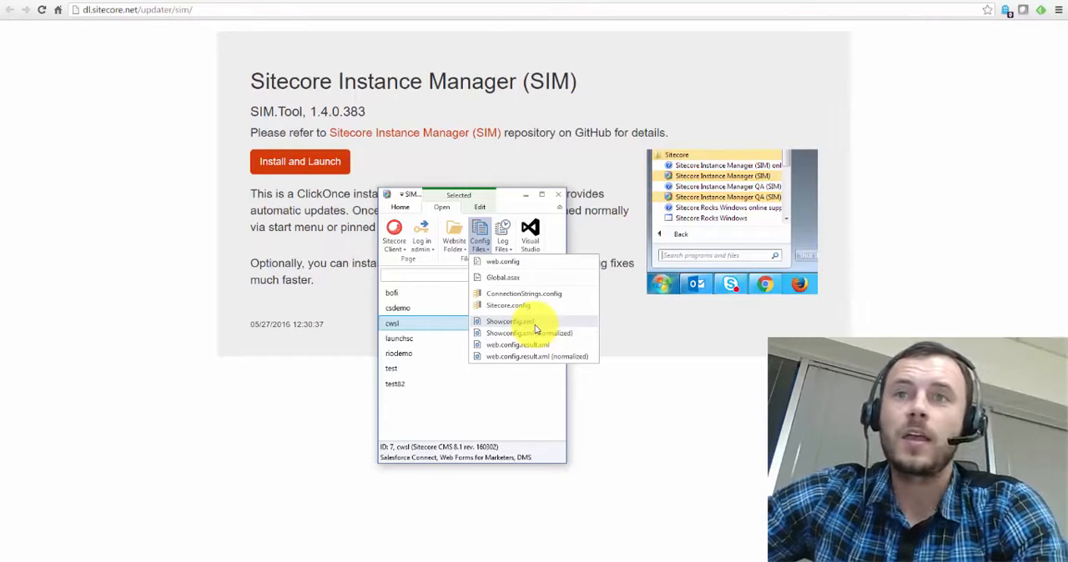
click(397, 307)
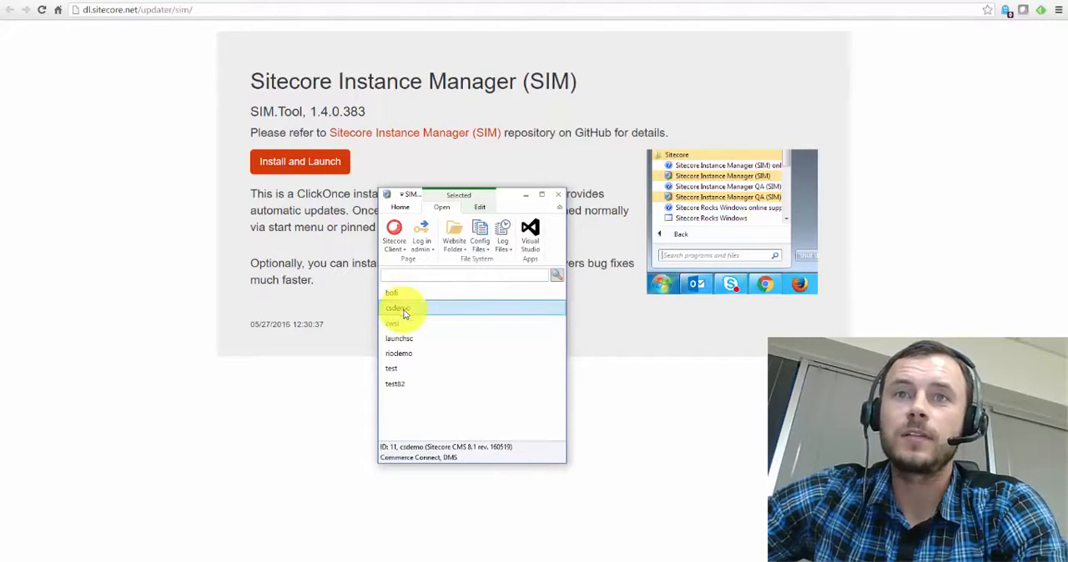
click(479, 237)
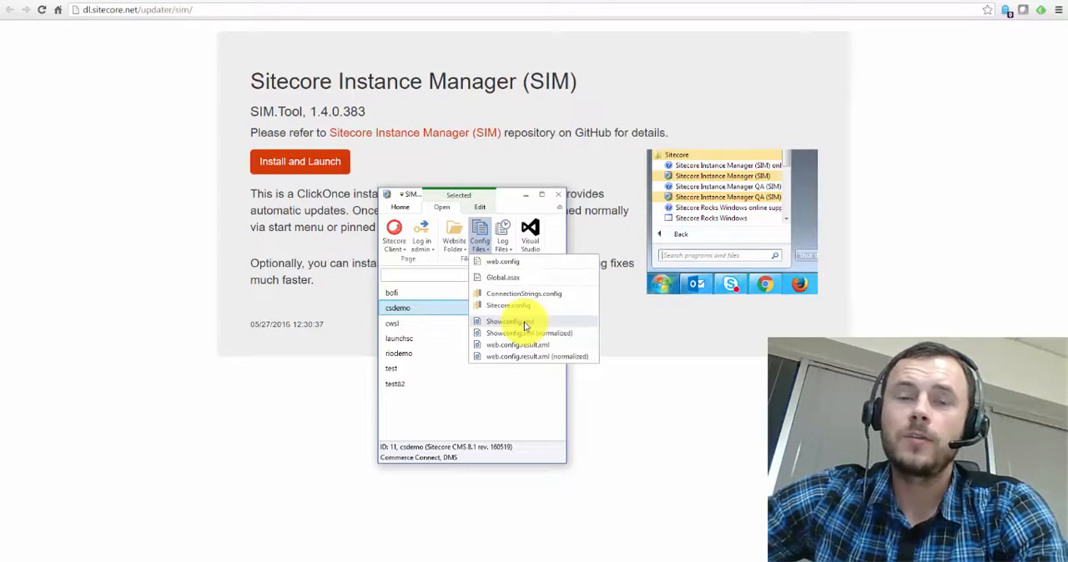
mouse_move(544, 344)
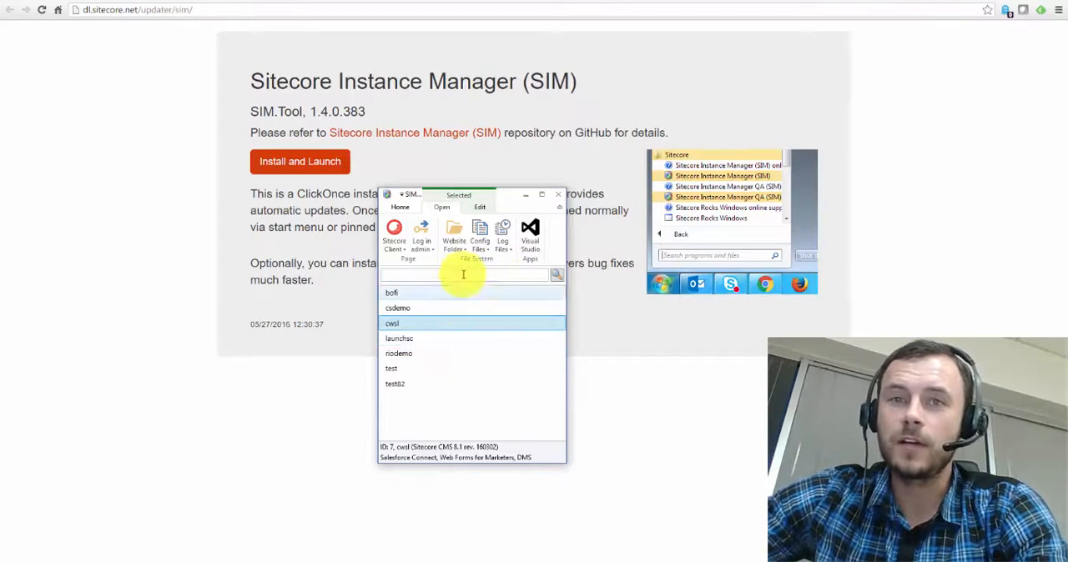
click(390, 294)
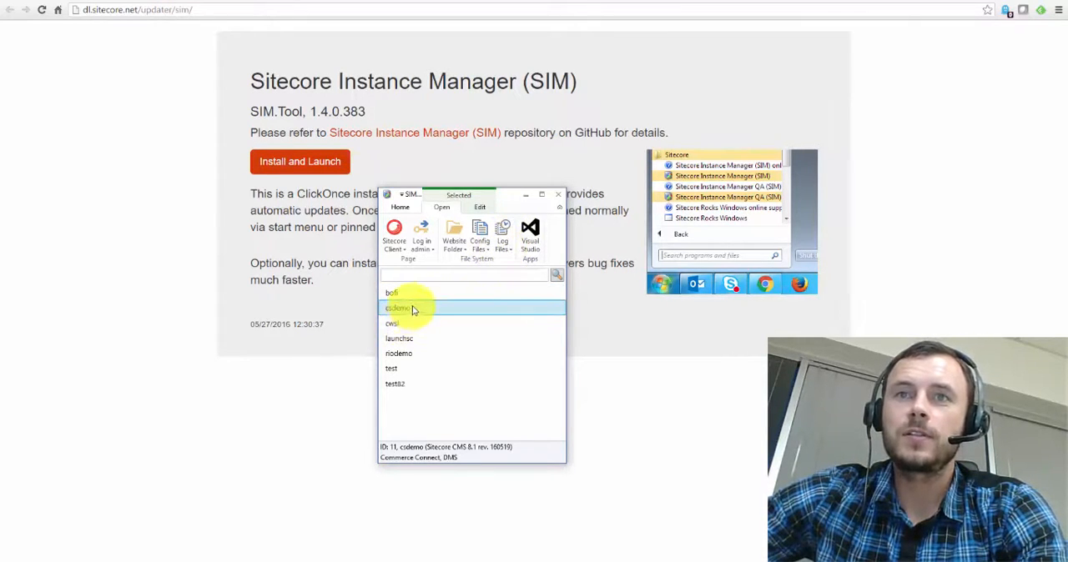
- Browse cdemo's log file type chooser, dismiss it, and select the ceol instance
click(502, 237)
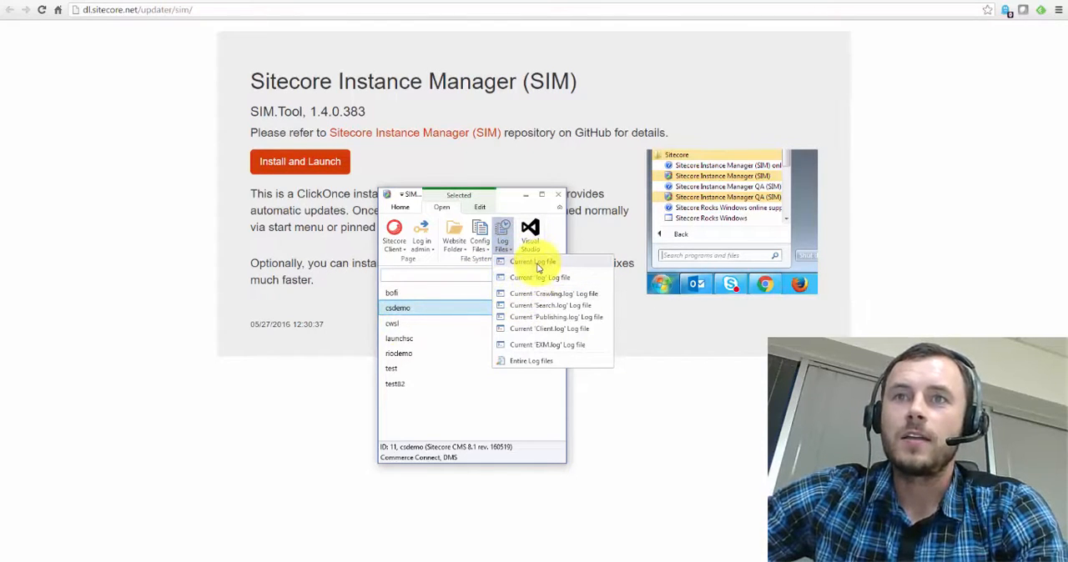
click(537, 262)
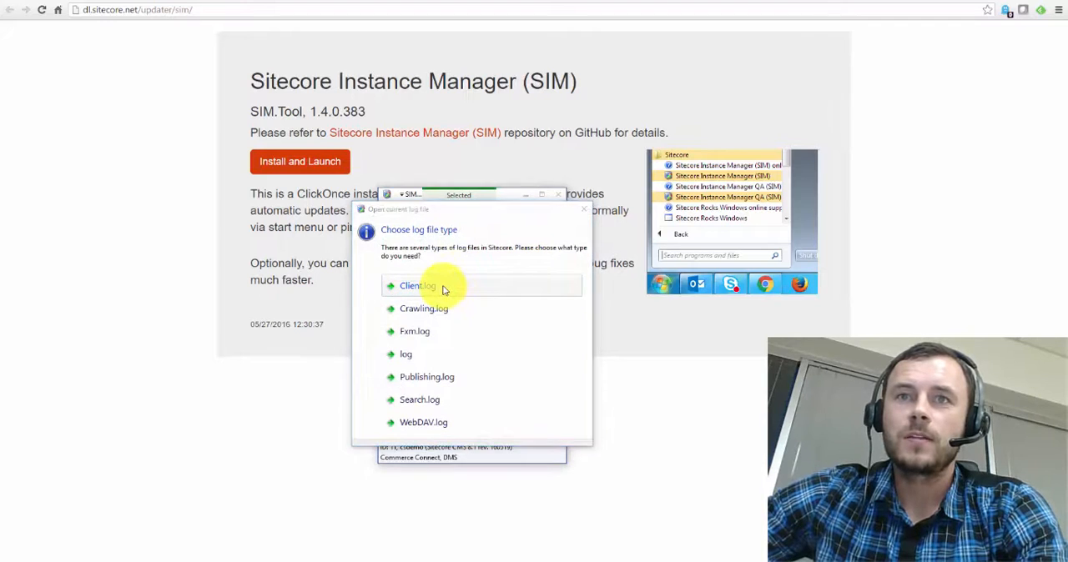
click(417, 285)
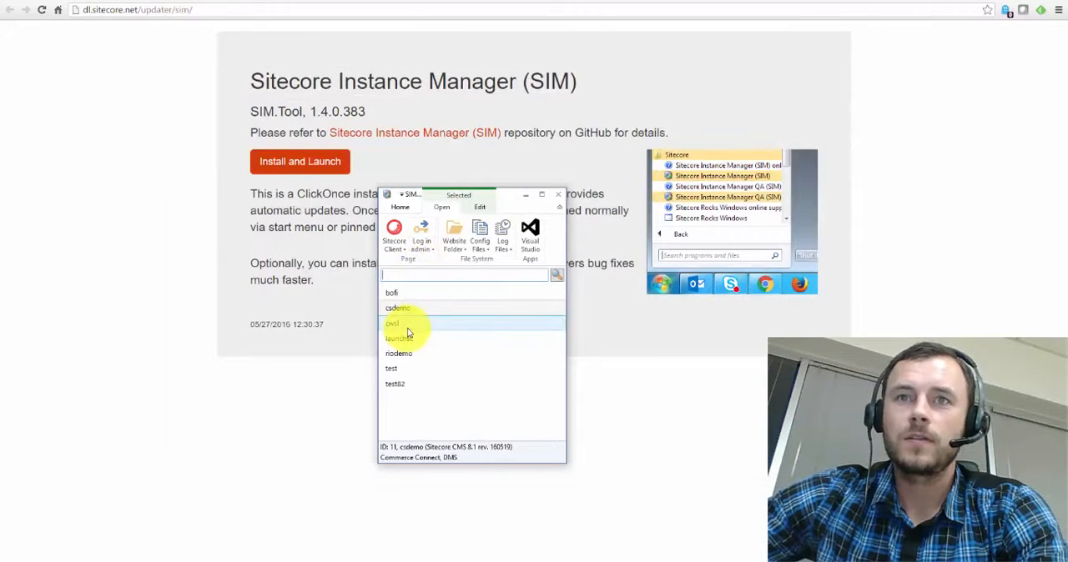
click(409, 324)
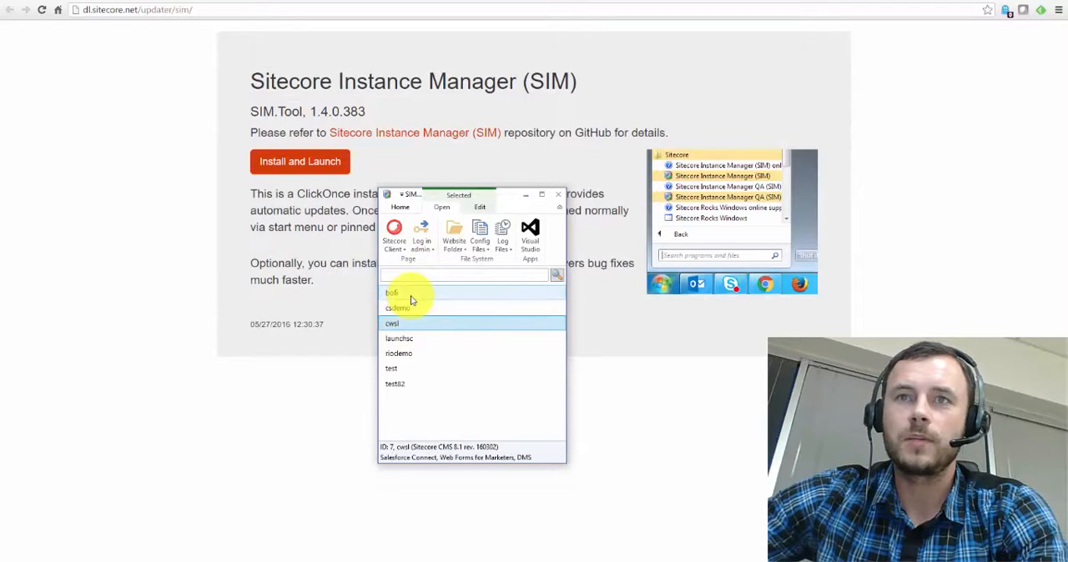
- View the instance's current log file in Dynamic Log Viewer, full of Analytics DEBUG entries
click(502, 233)
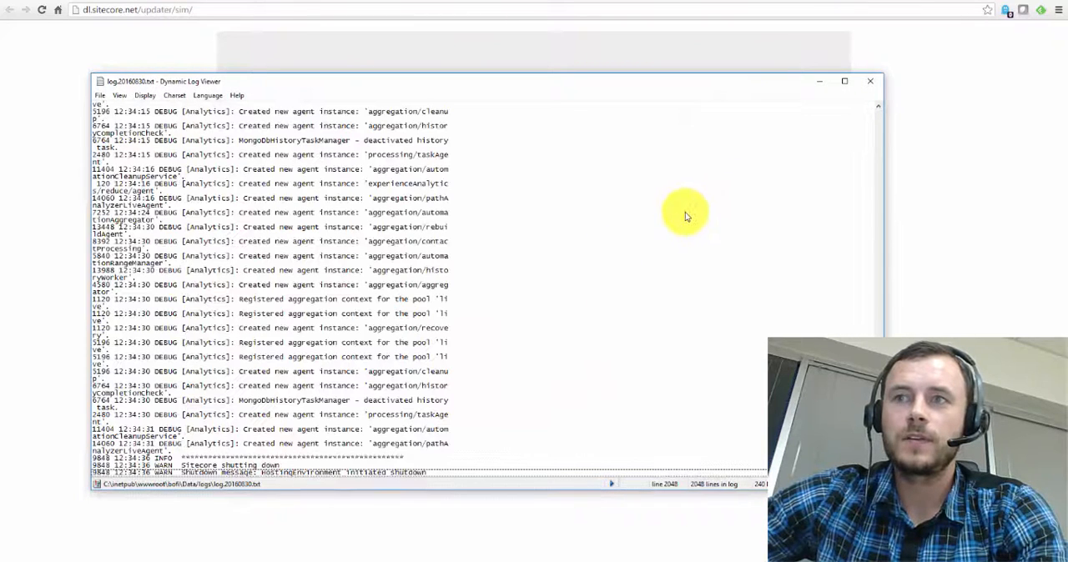
mouse_move(387, 100)
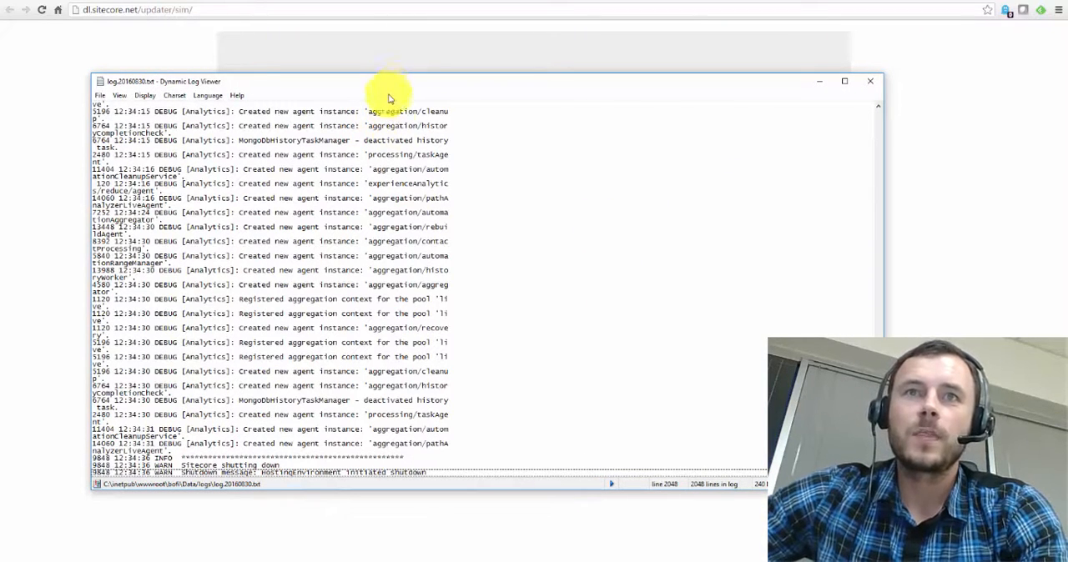
mouse_move(514, 260)
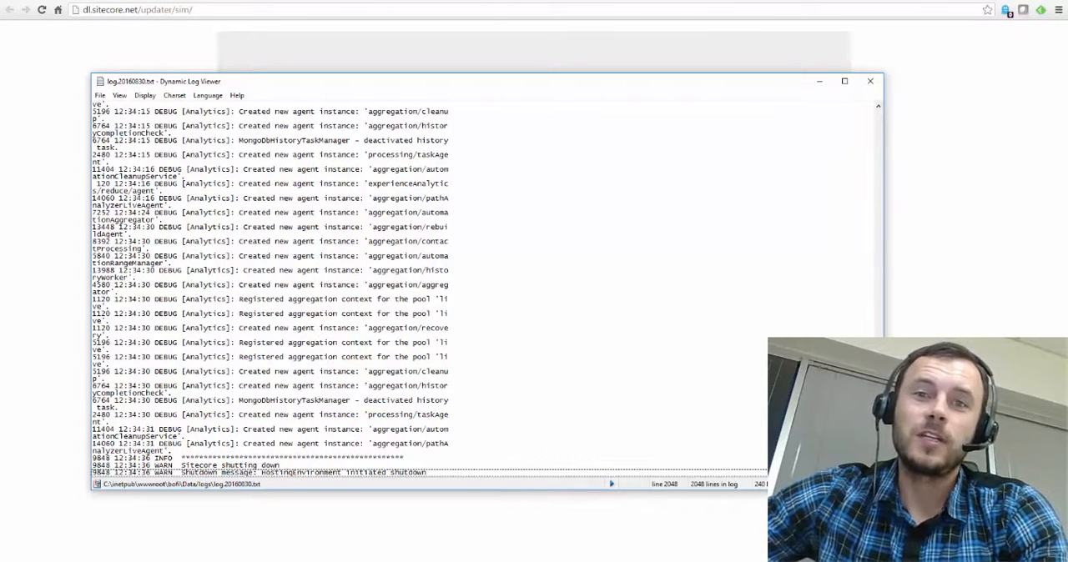
mouse_move(851, 180)
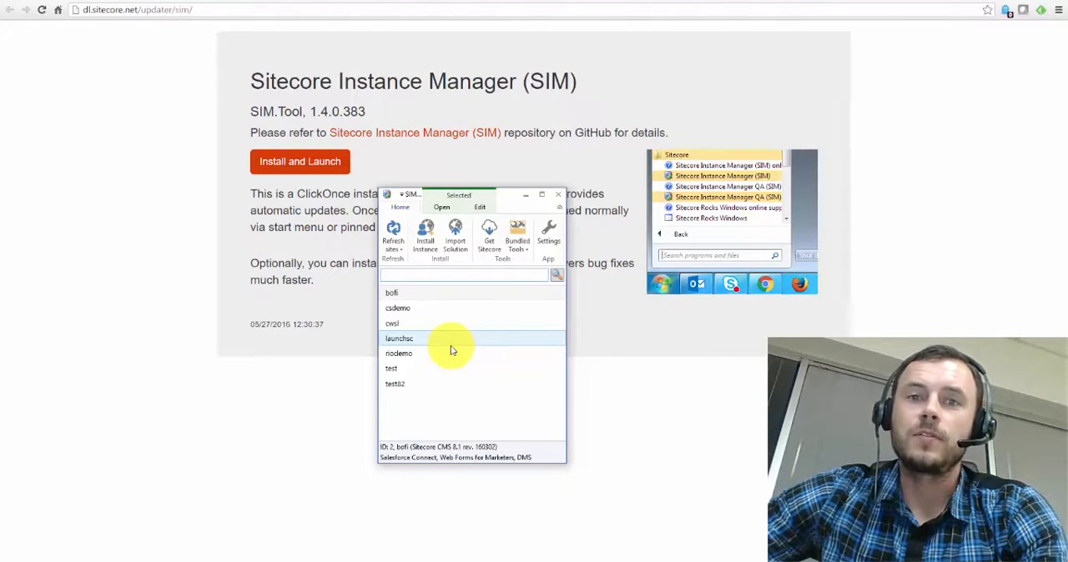
mouse_move(452, 340)
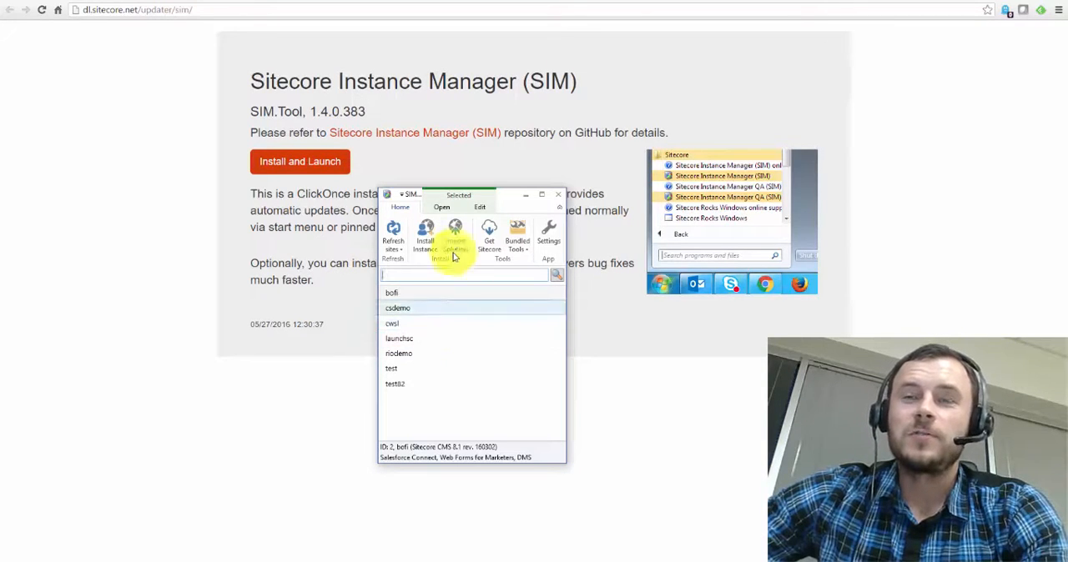
- Select cdemo, return to the Home tools and show its right-click browse, backup, export and delete actions
click(397, 307)
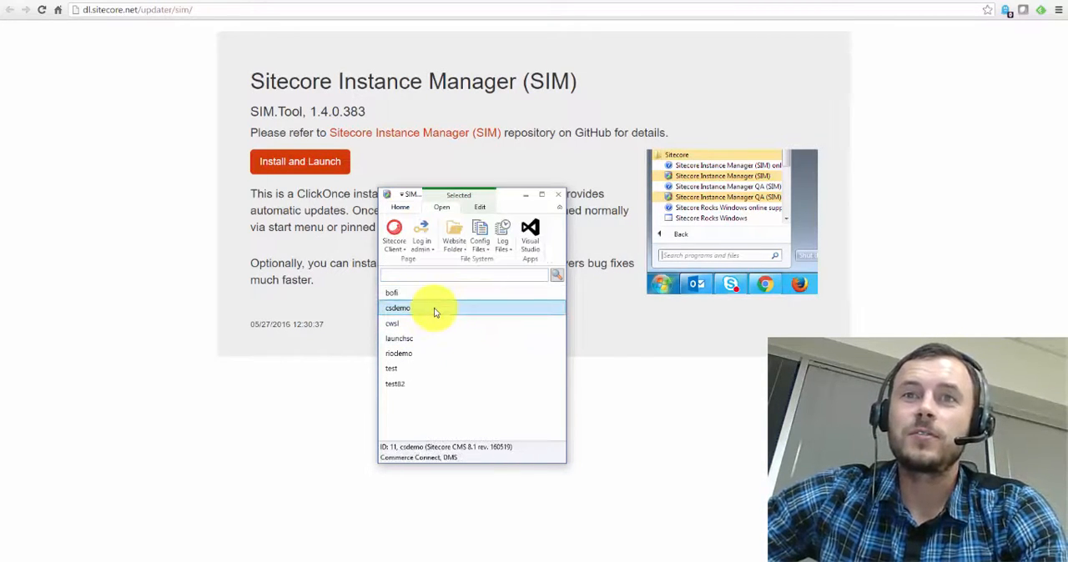
mouse_move(447, 253)
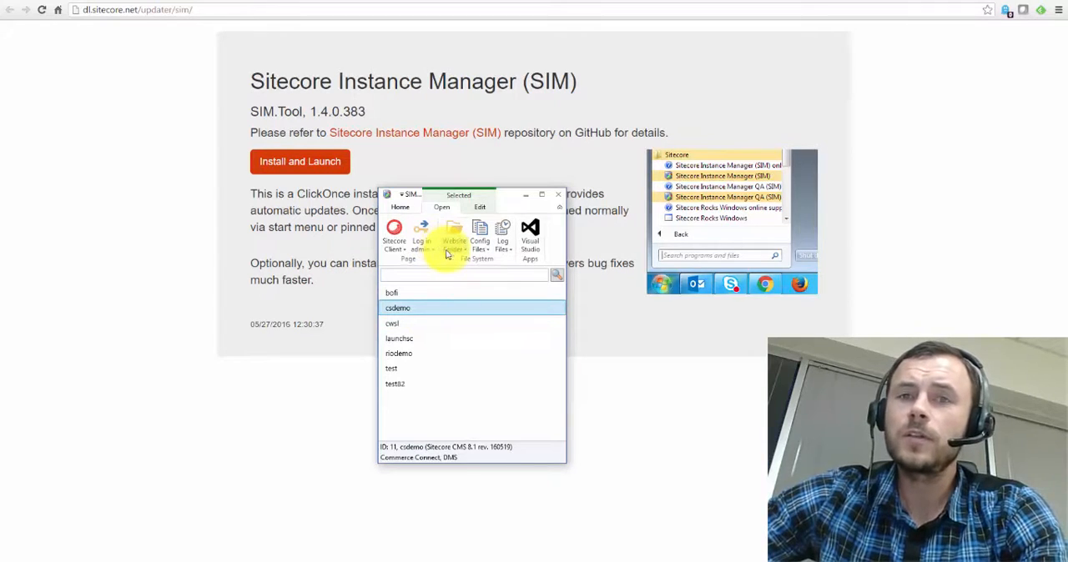
mouse_move(454, 250)
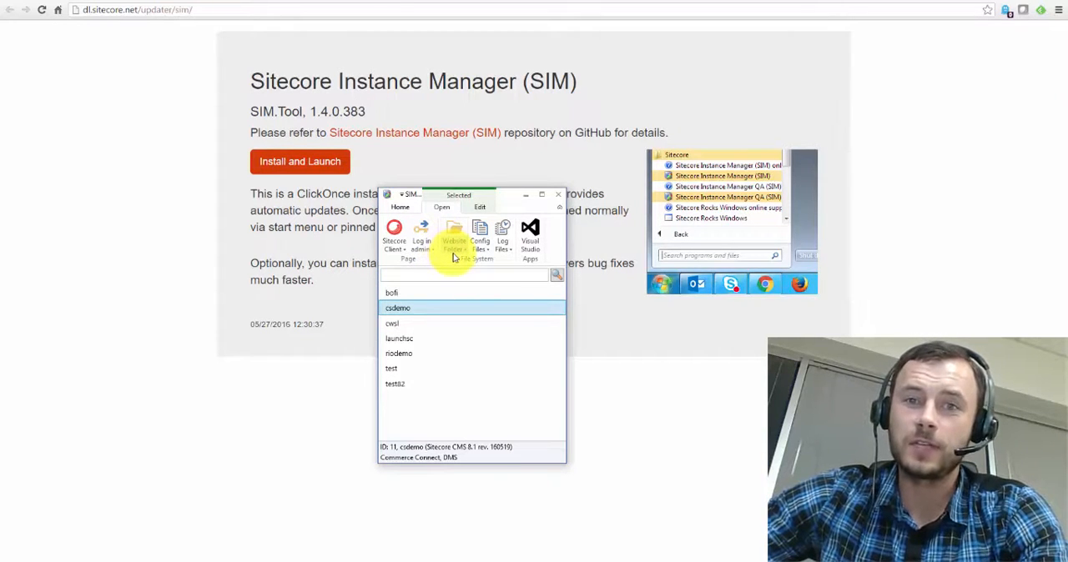
mouse_move(469, 259)
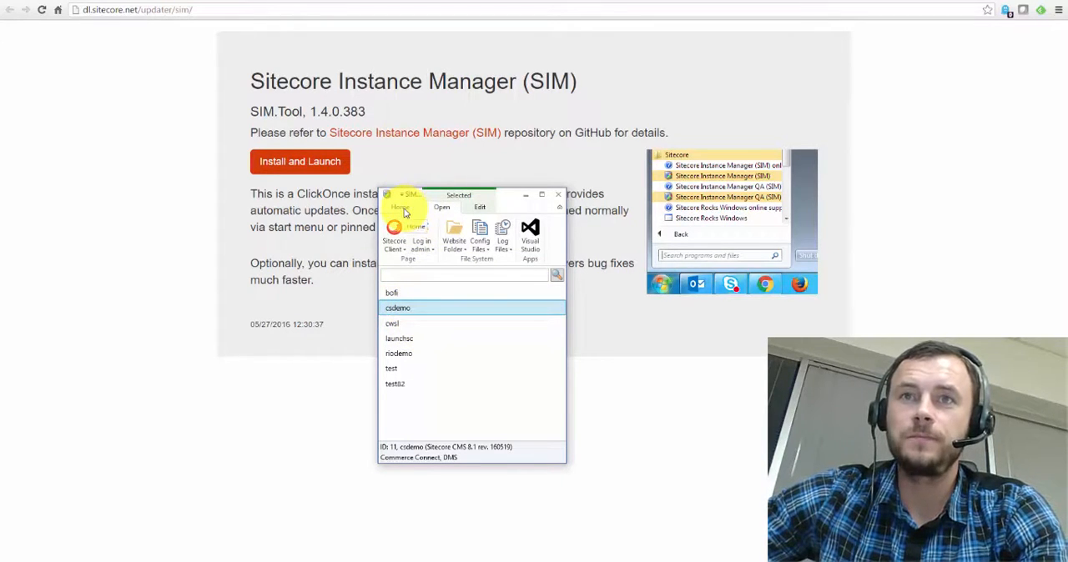
click(400, 207)
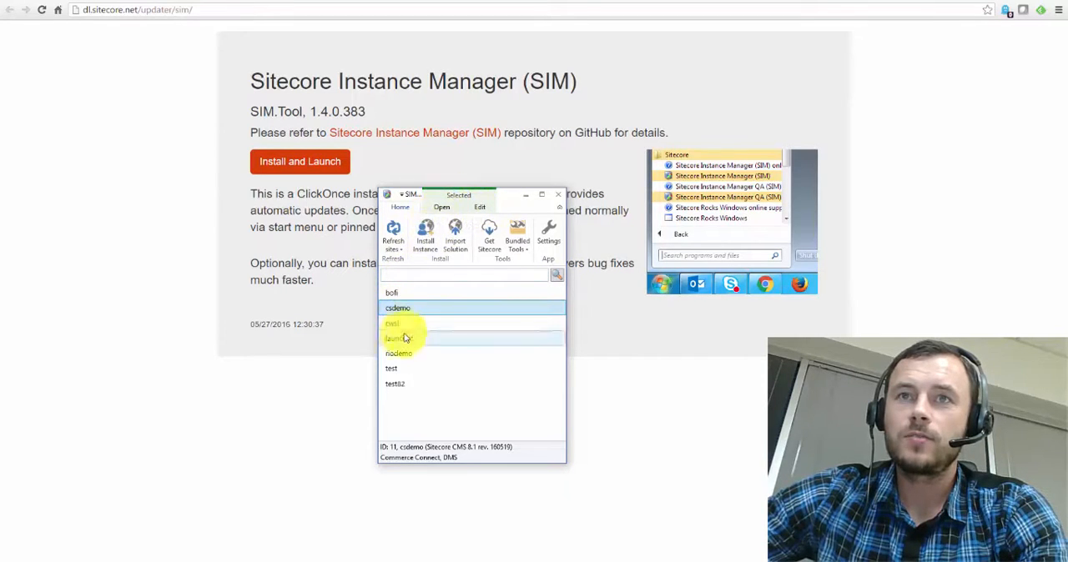
right_click(403, 337)
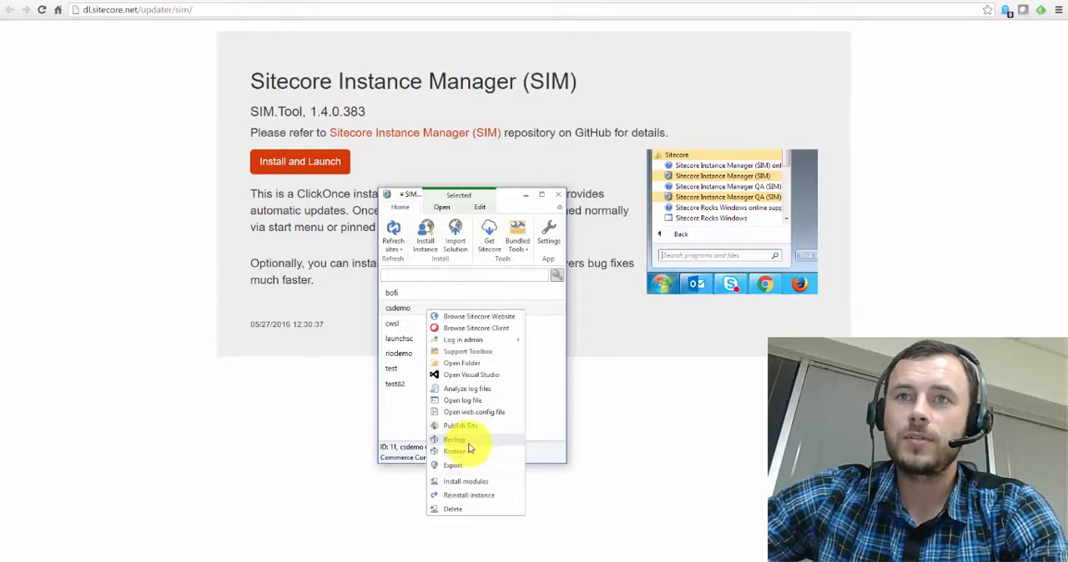
mouse_move(477, 208)
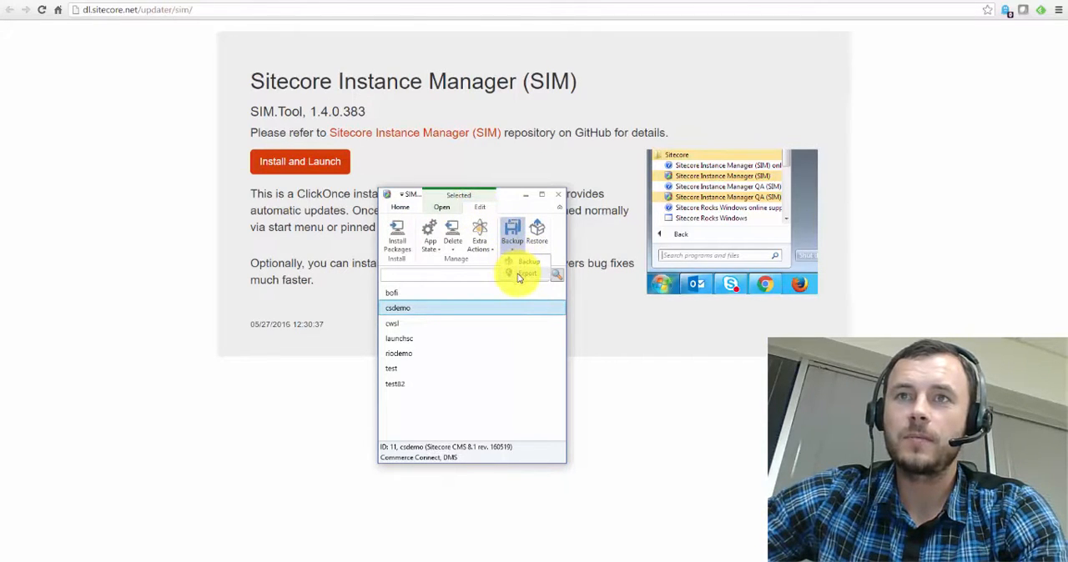
- Export cdemo keeping core, master, web, reporting databases and Include MongoDB, reaching the export path step
click(524, 274)
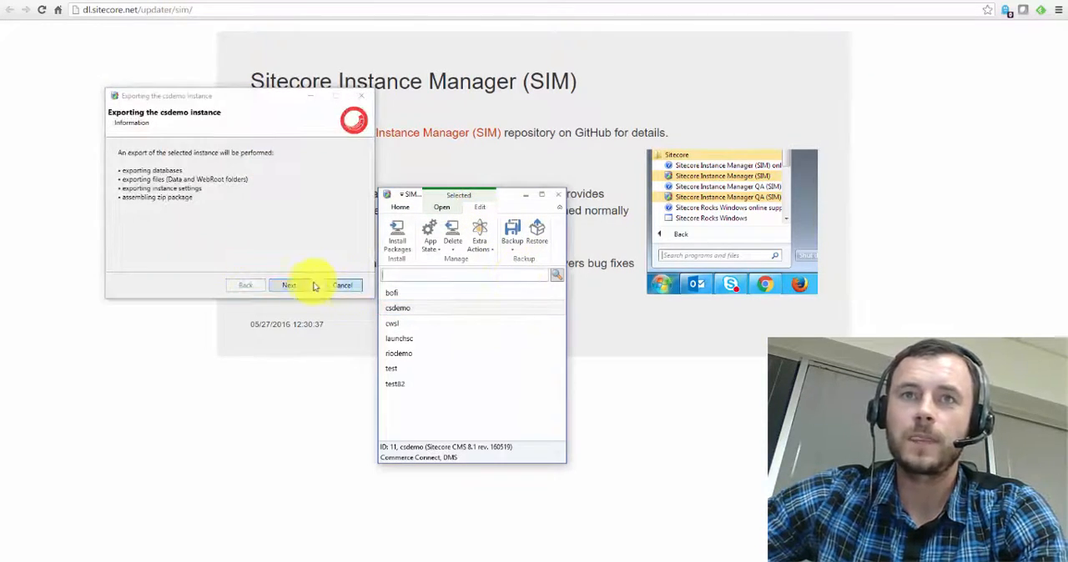
click(289, 285)
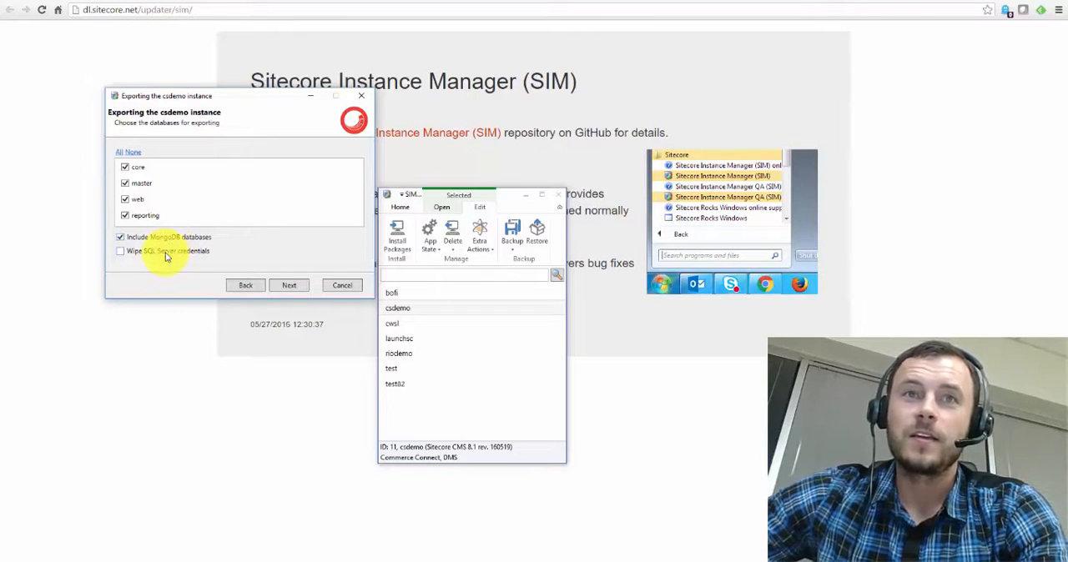
mouse_move(172, 256)
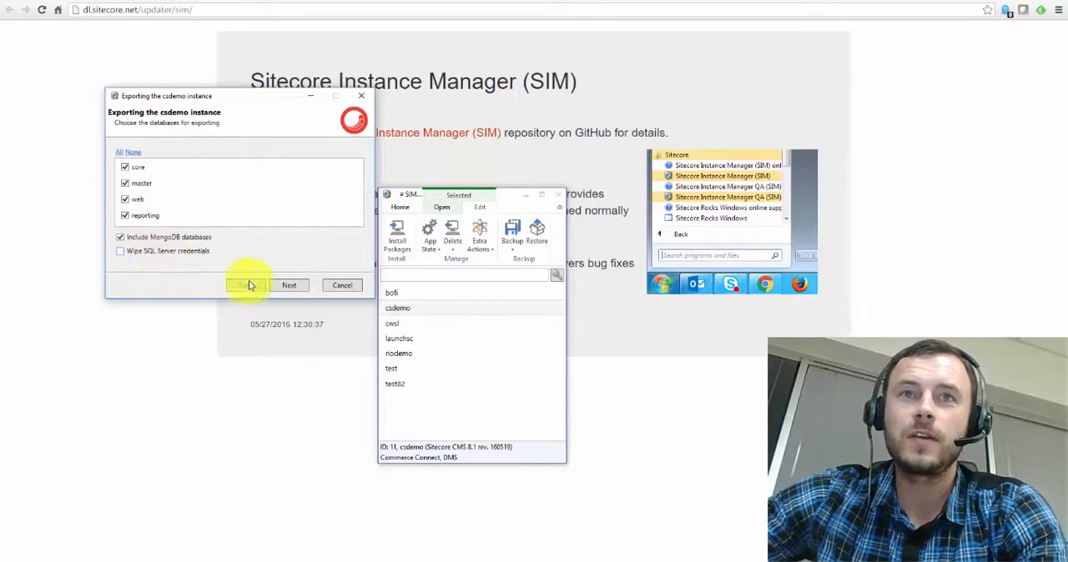
click(288, 285)
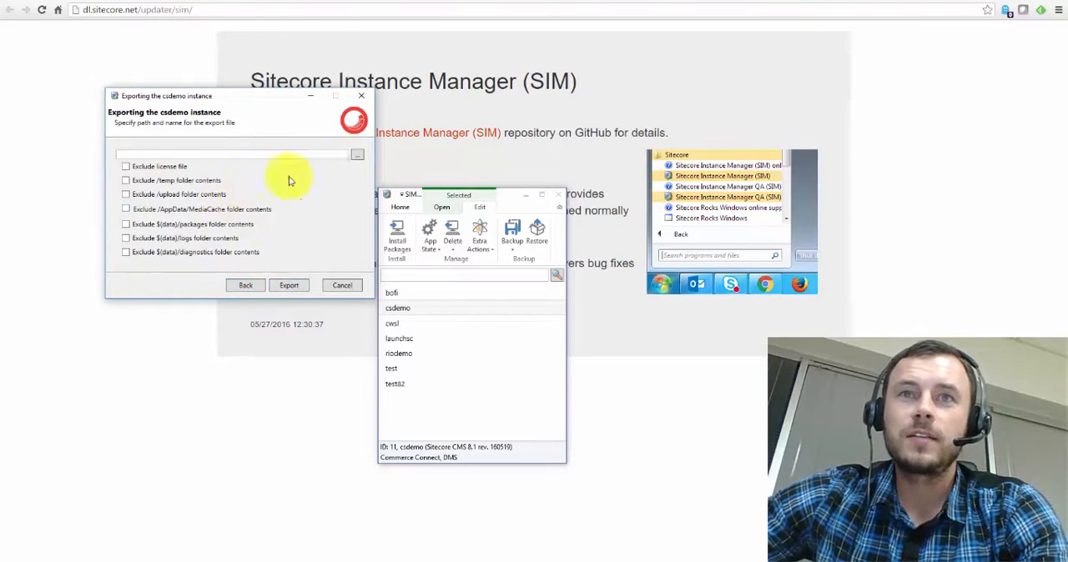
- Review the export path and Exclude folder options, then cancel the cdemo export
click(357, 153)
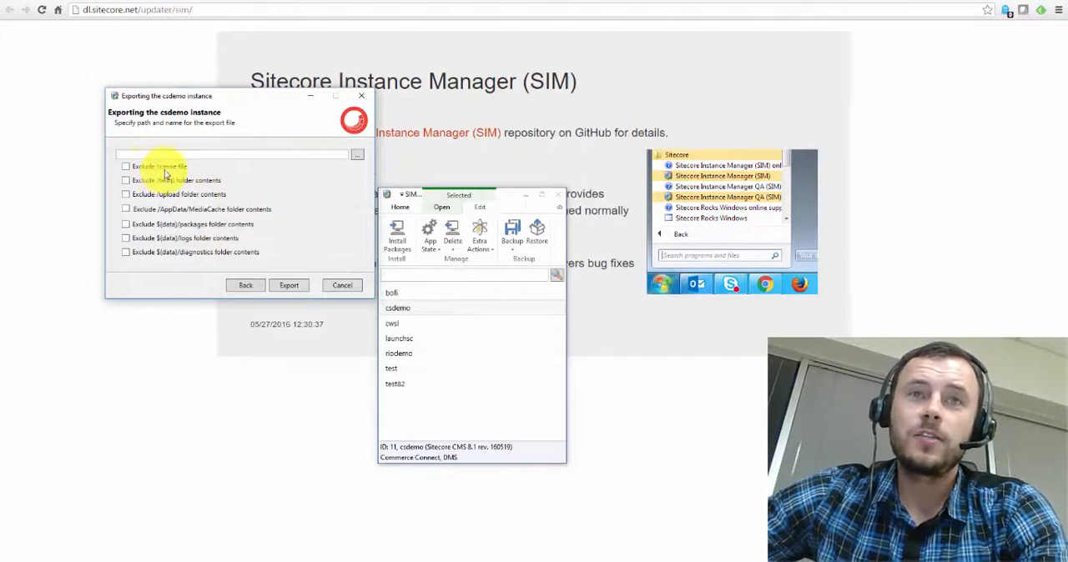
mouse_move(204, 194)
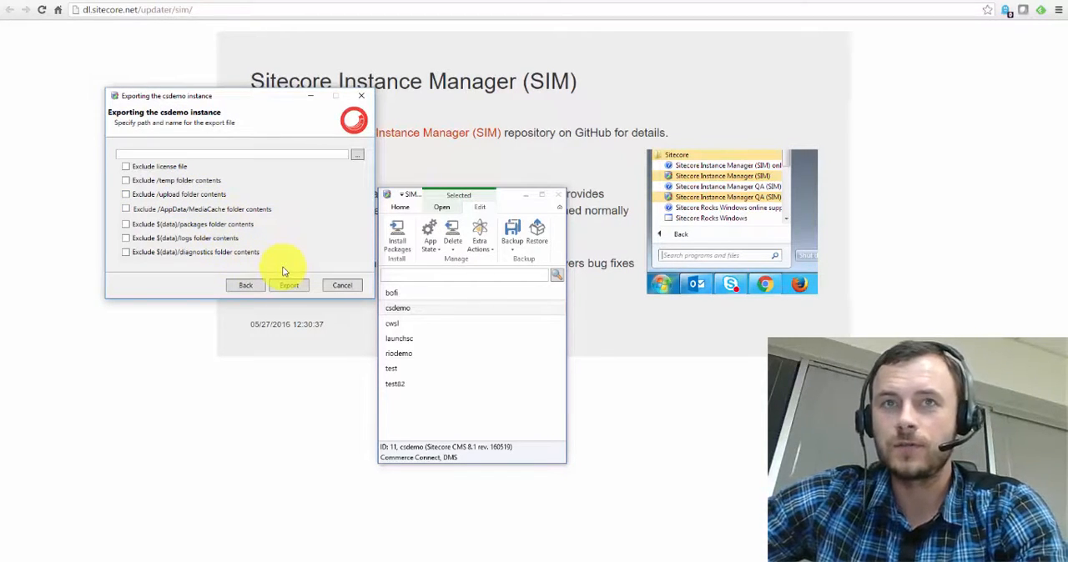
mouse_move(344, 289)
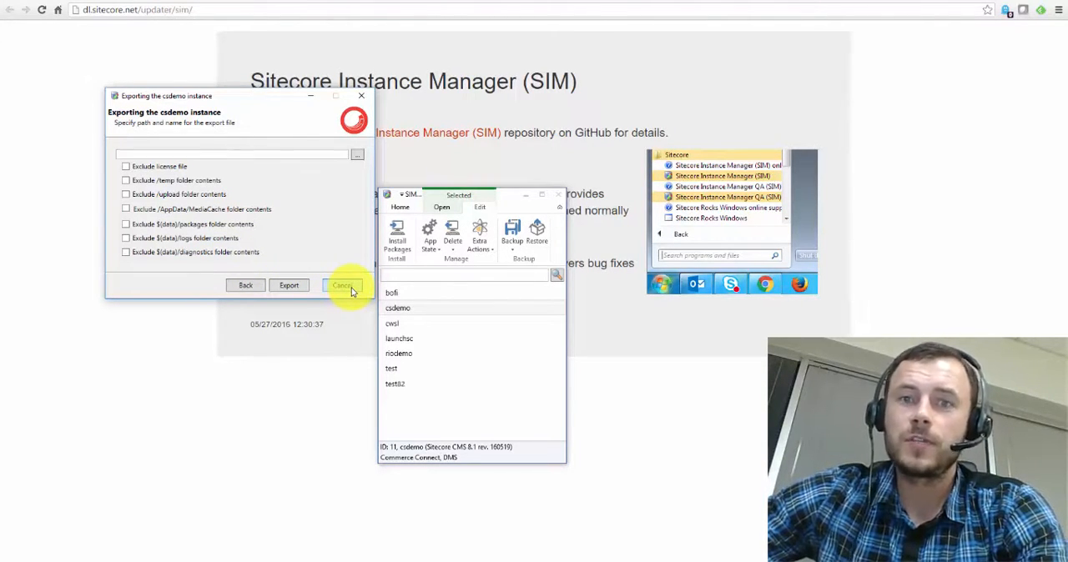
click(347, 285)
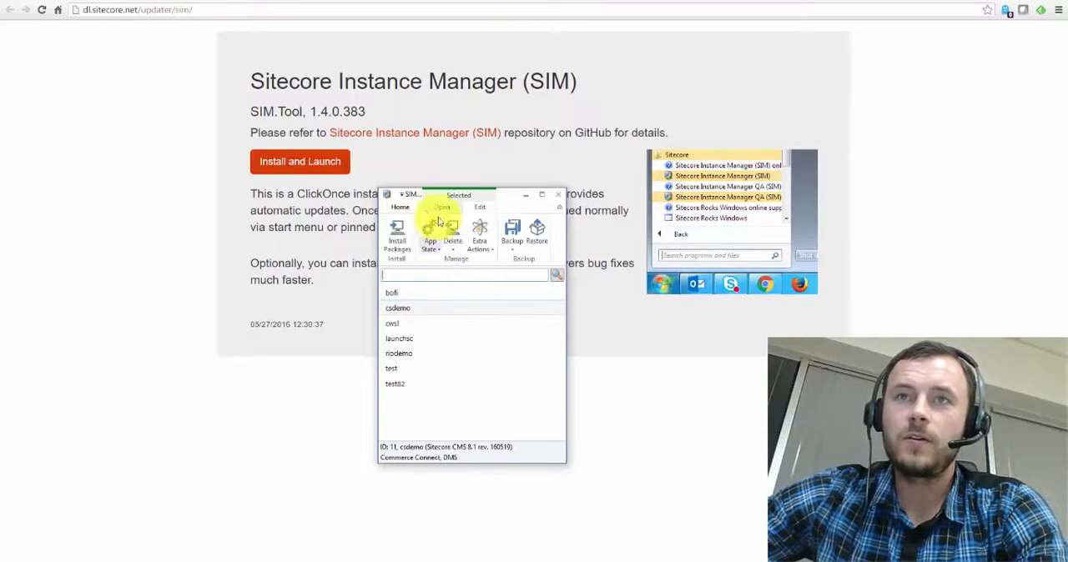
- Return to the Home tools offering refresh, install instance, import solution and bundled tools
click(444, 207)
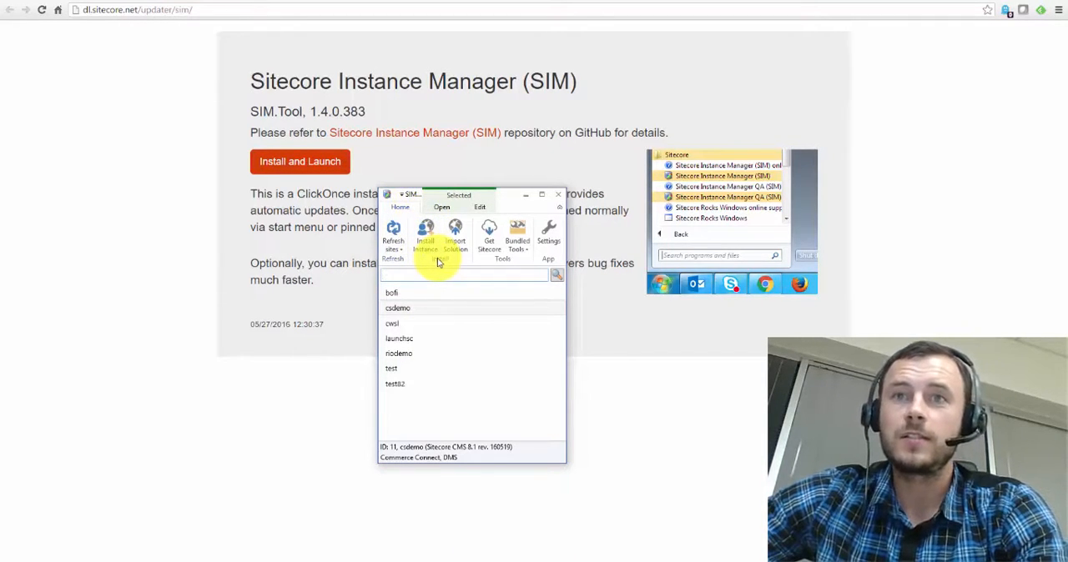
click(454, 237)
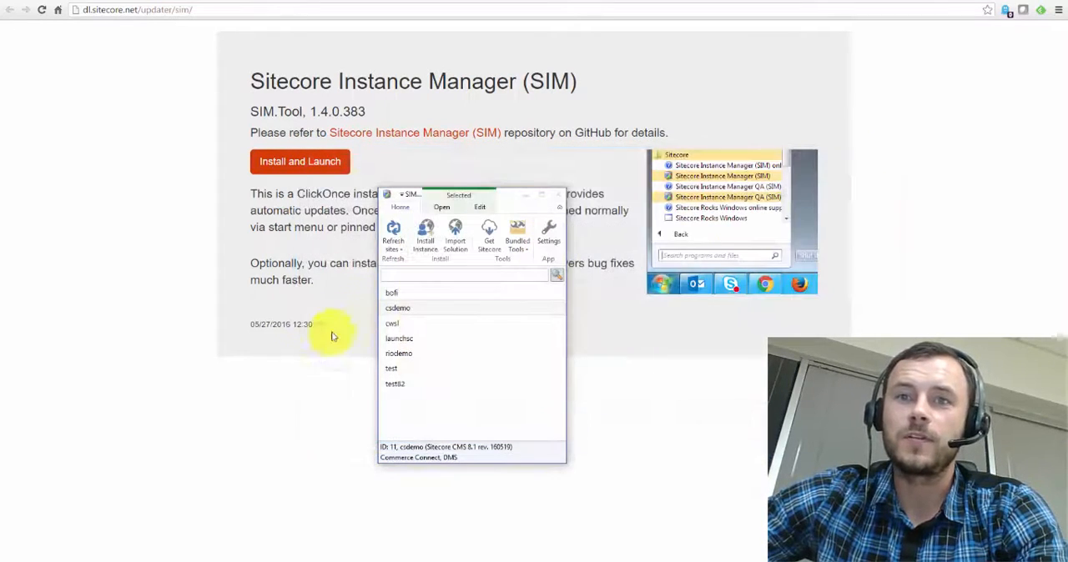
mouse_move(307, 377)
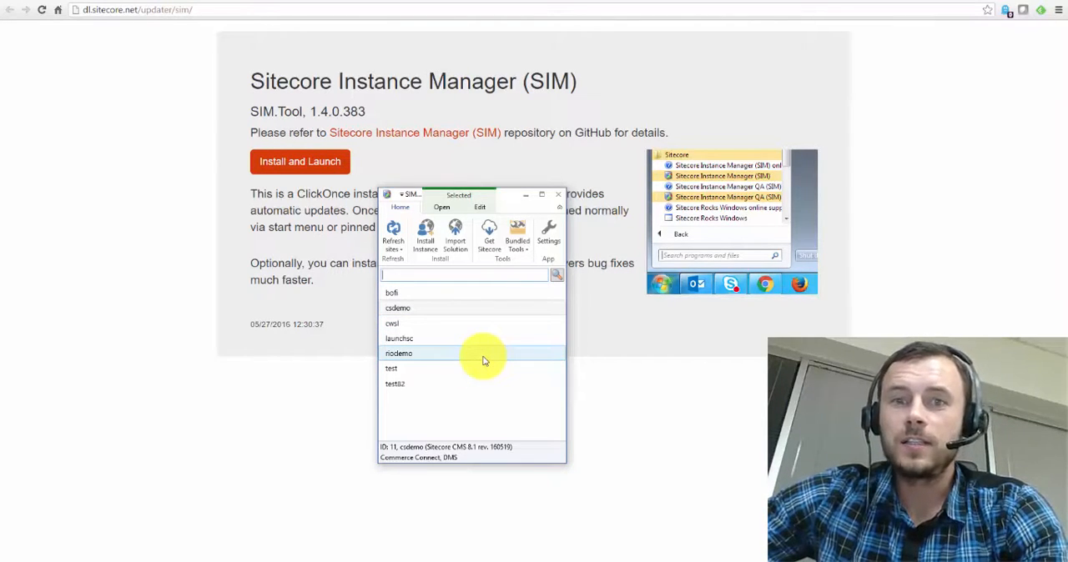
mouse_move(482, 360)
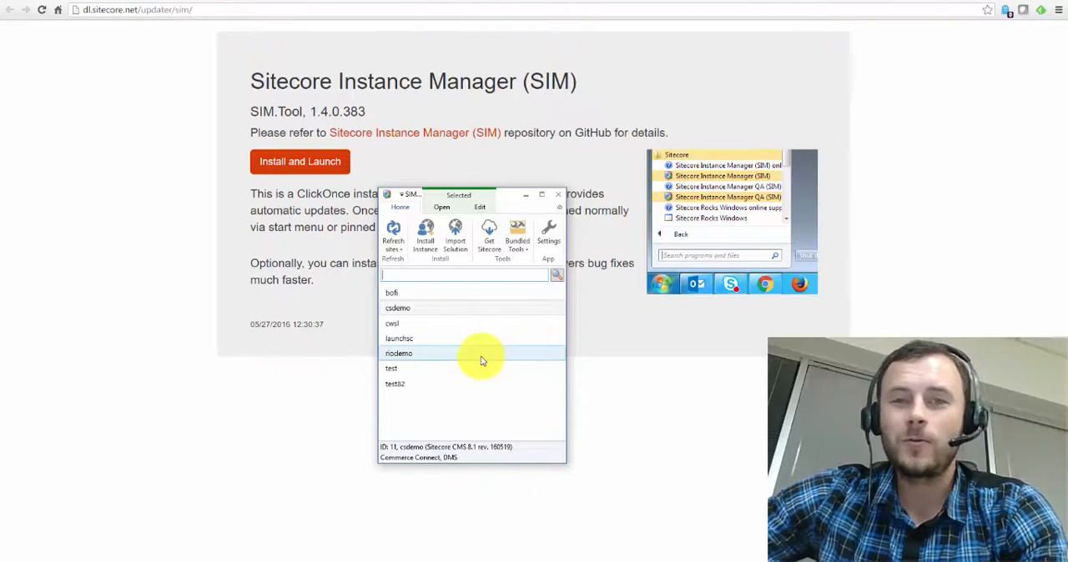